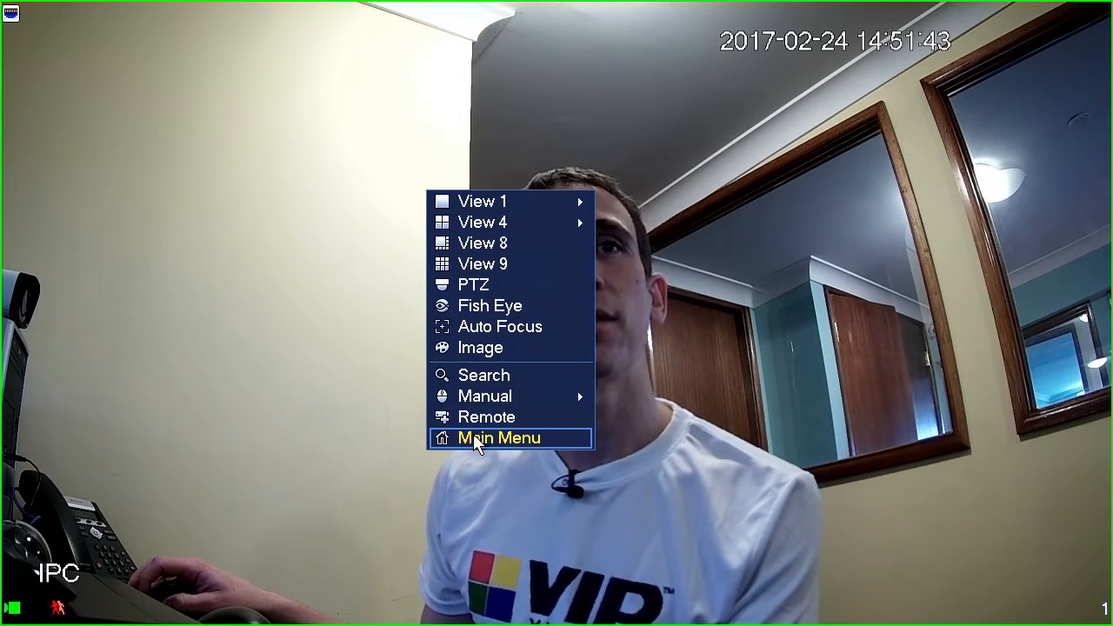
Step: Log in through System Login from the live view and reach the main menu
left_click(498, 439)
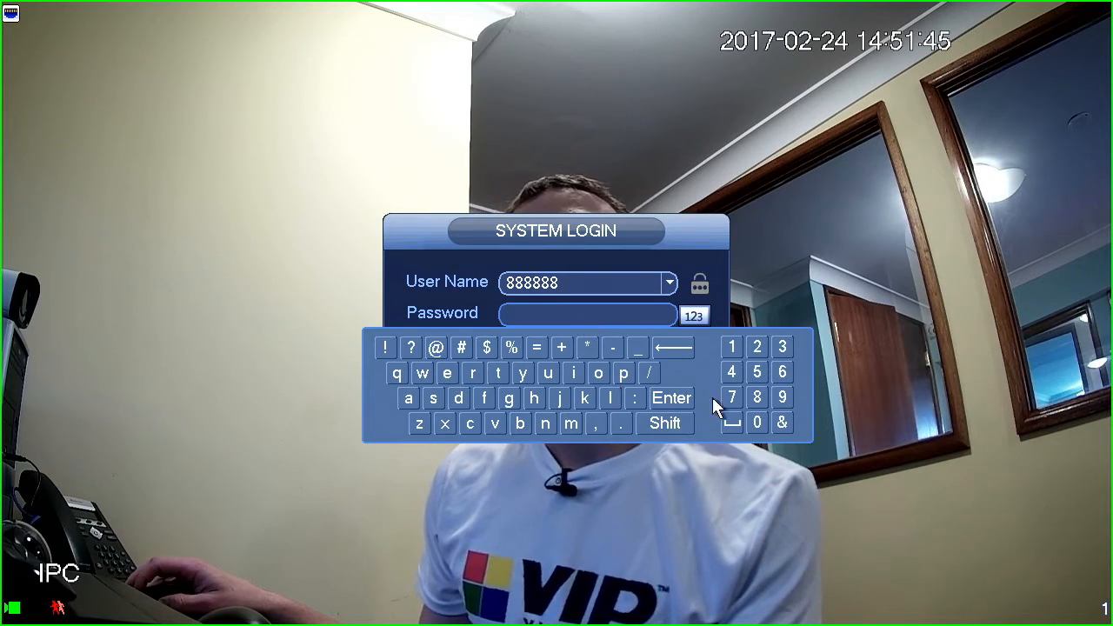
left_click(756, 396)
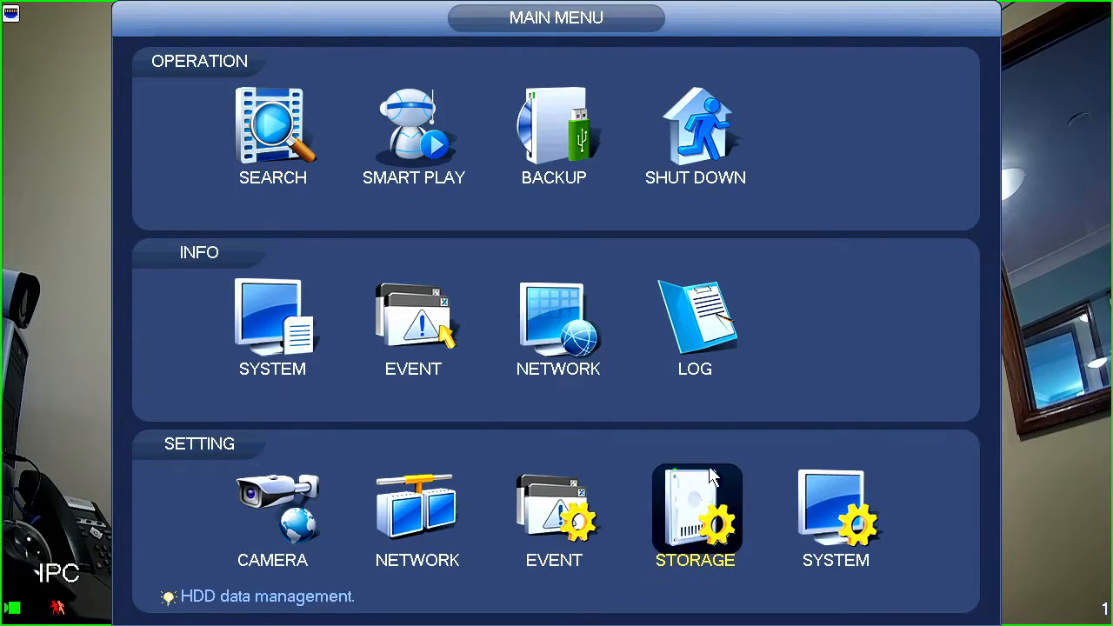
mouse_move(177, 131)
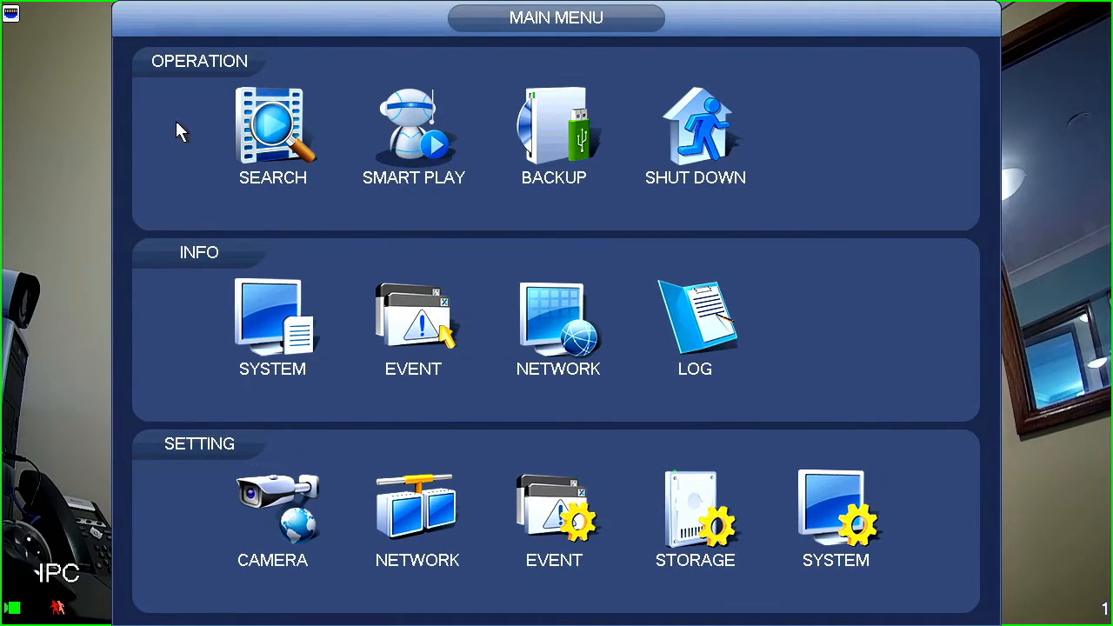
mouse_move(178, 466)
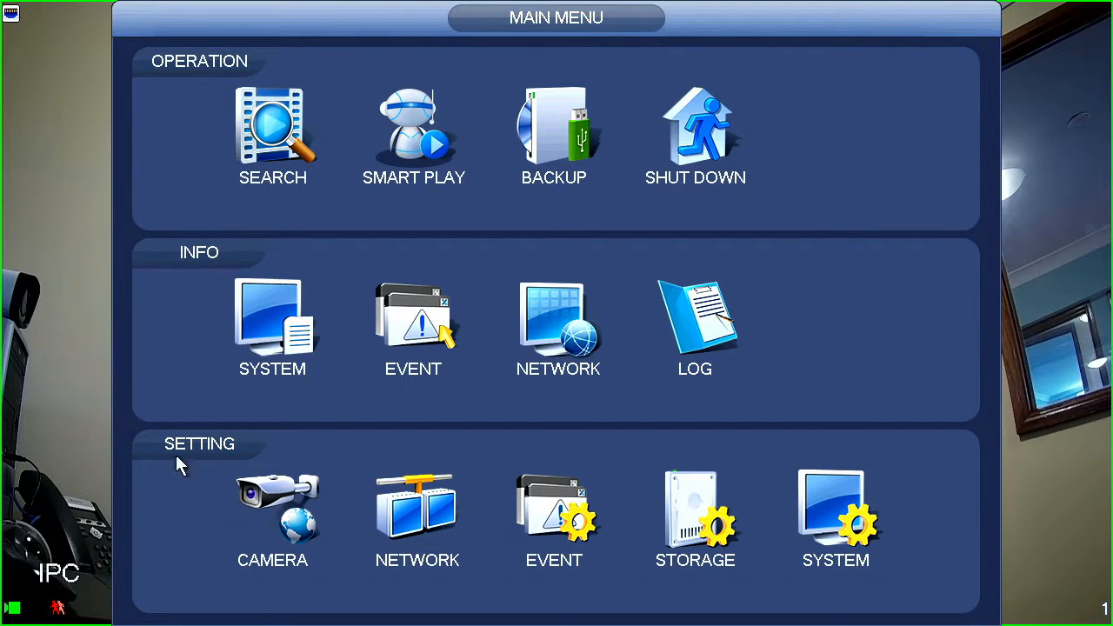
mouse_move(212, 132)
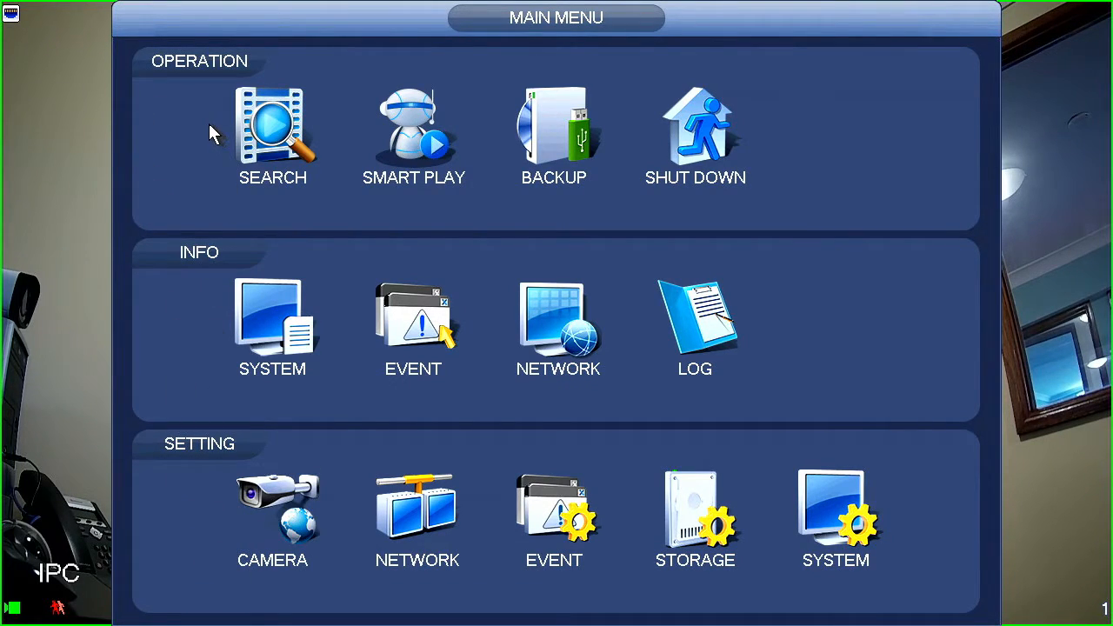
mouse_move(195, 49)
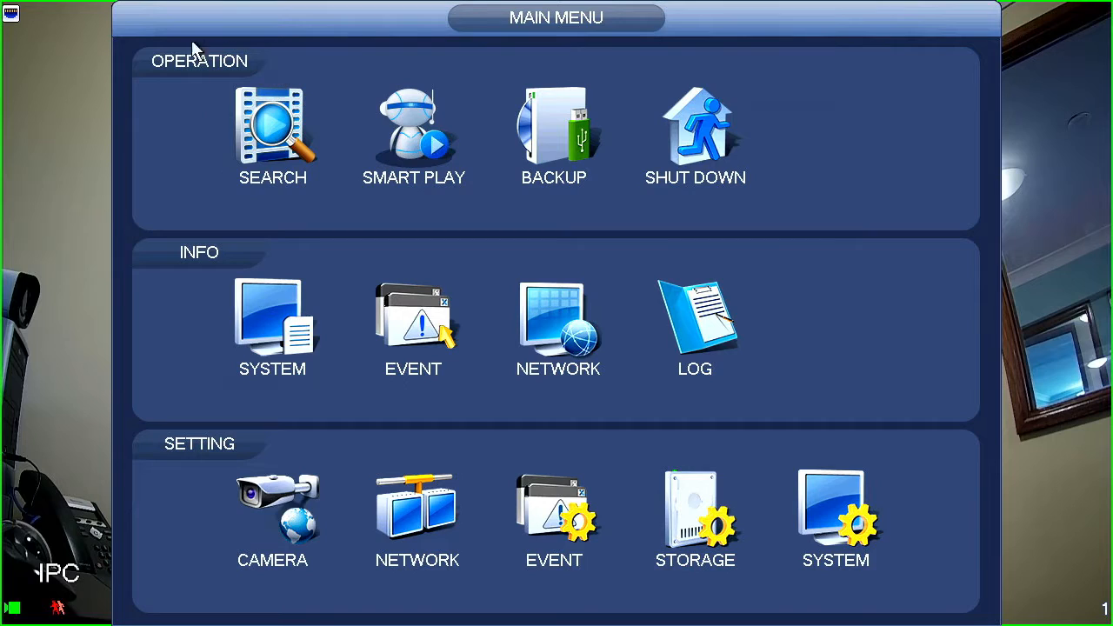
mouse_move(246, 56)
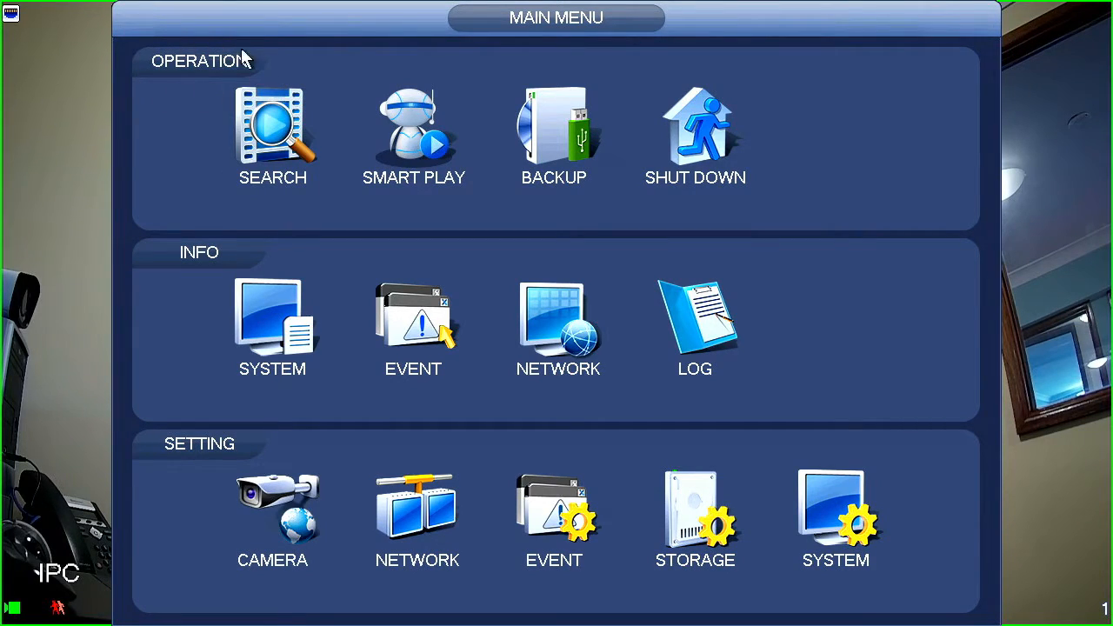
mouse_move(257, 63)
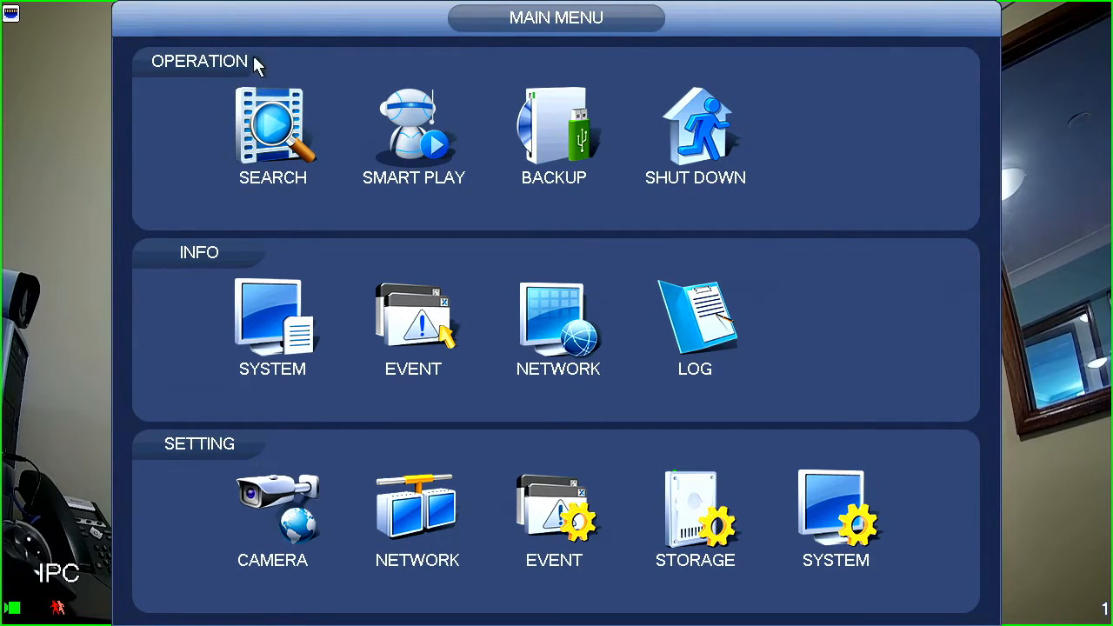
mouse_move(228, 97)
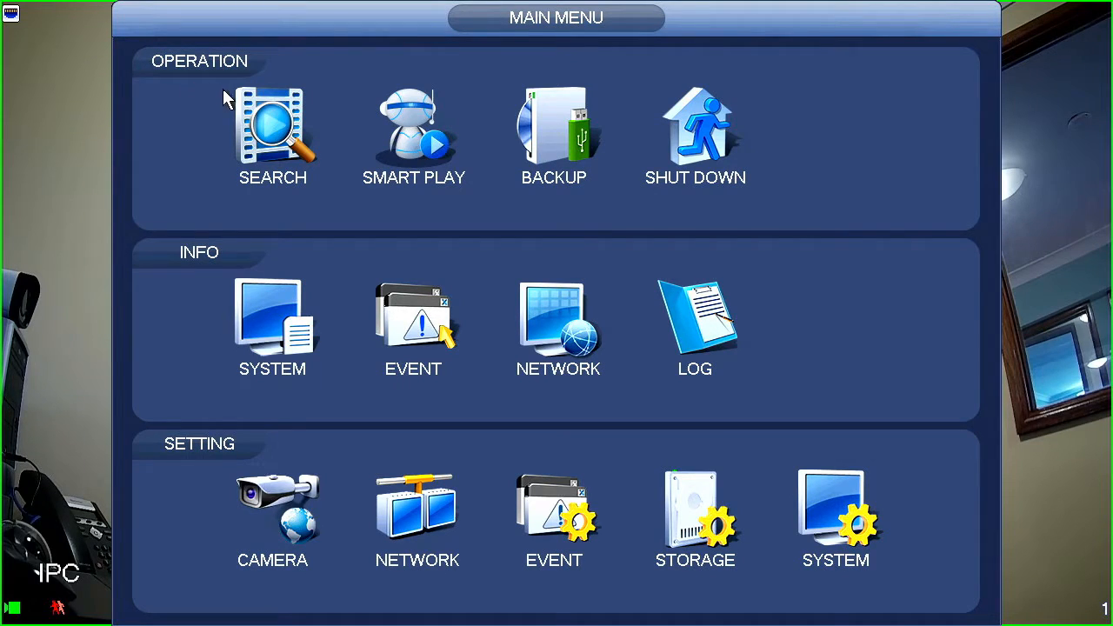
mouse_move(275, 72)
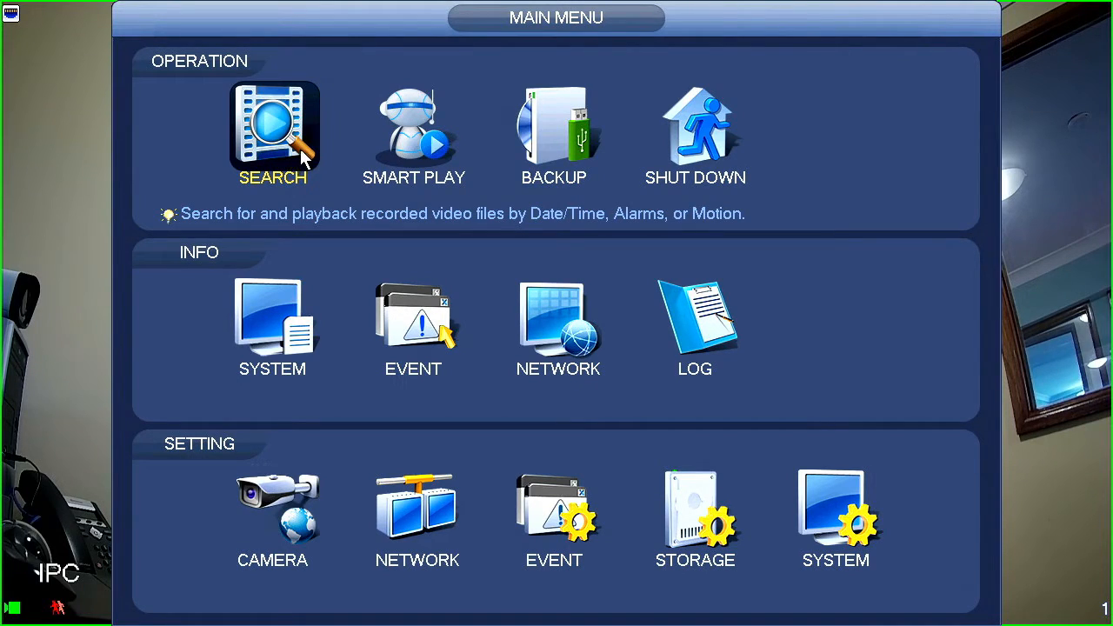
mouse_move(296, 188)
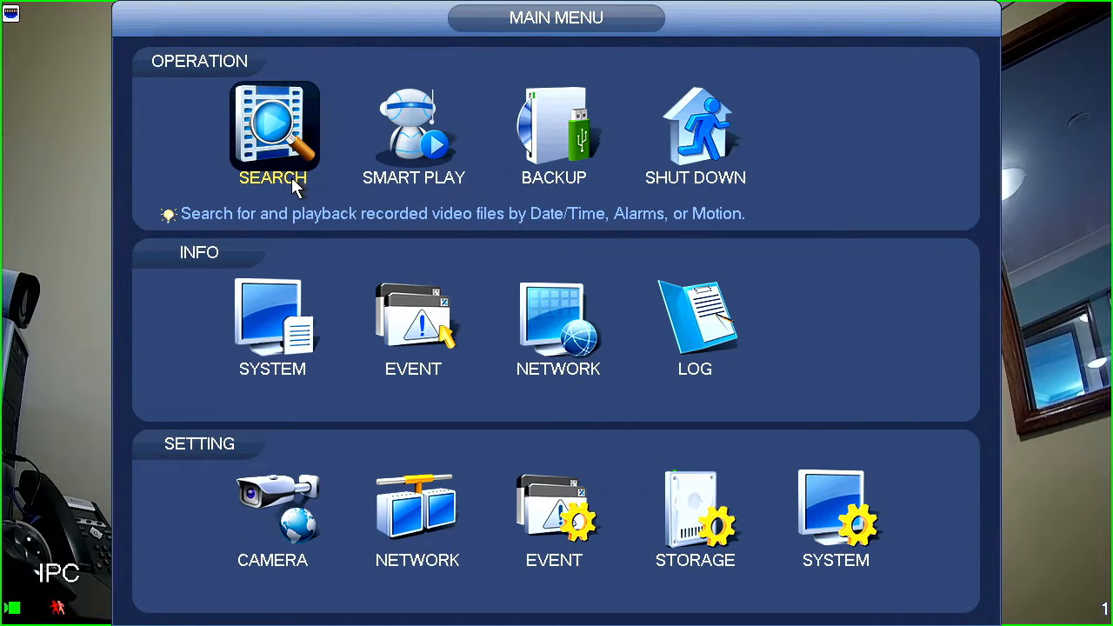
mouse_move(243, 177)
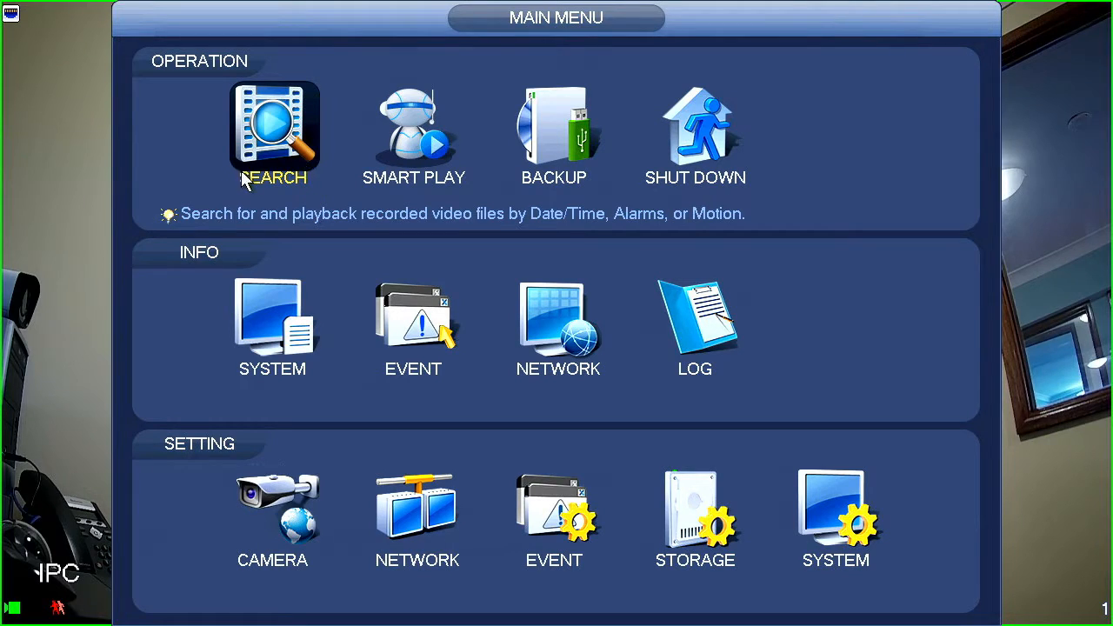
mouse_move(241, 189)
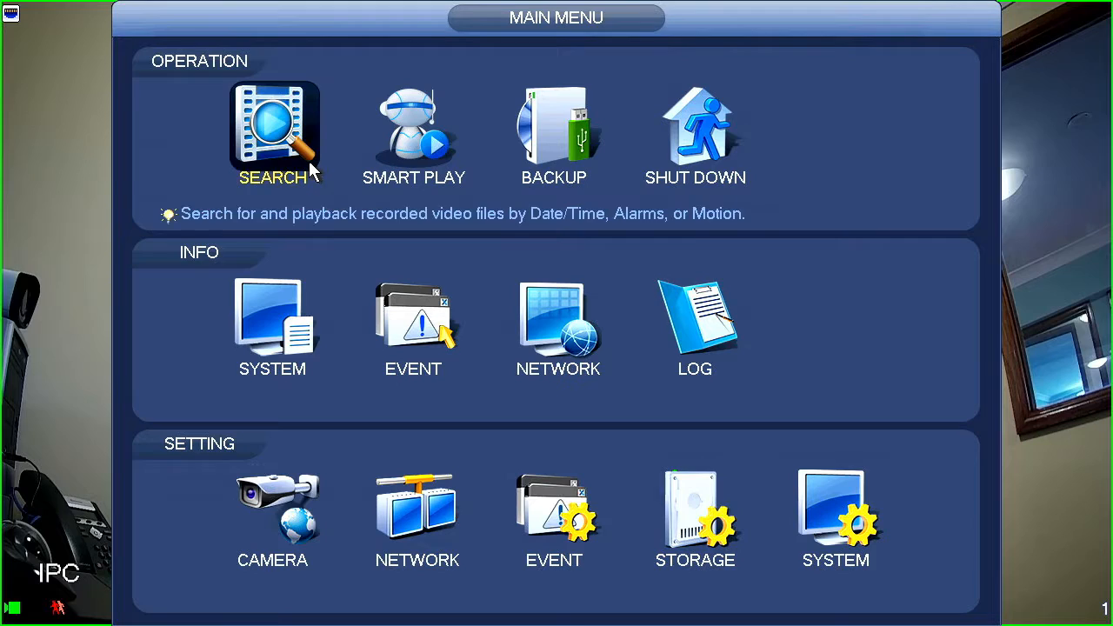
mouse_move(485, 172)
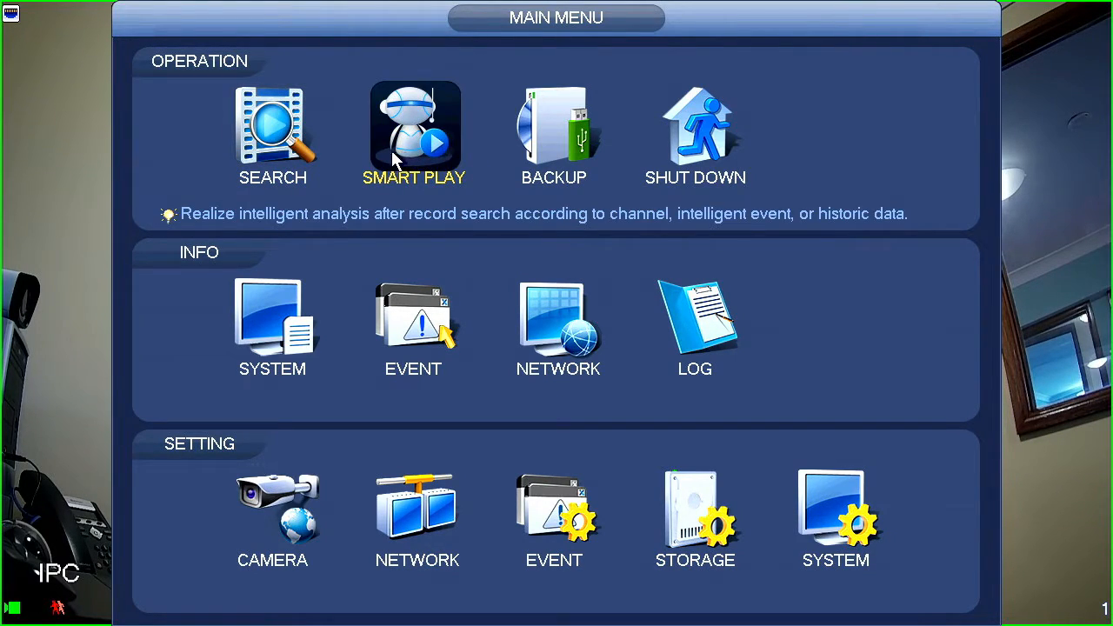
mouse_move(391, 160)
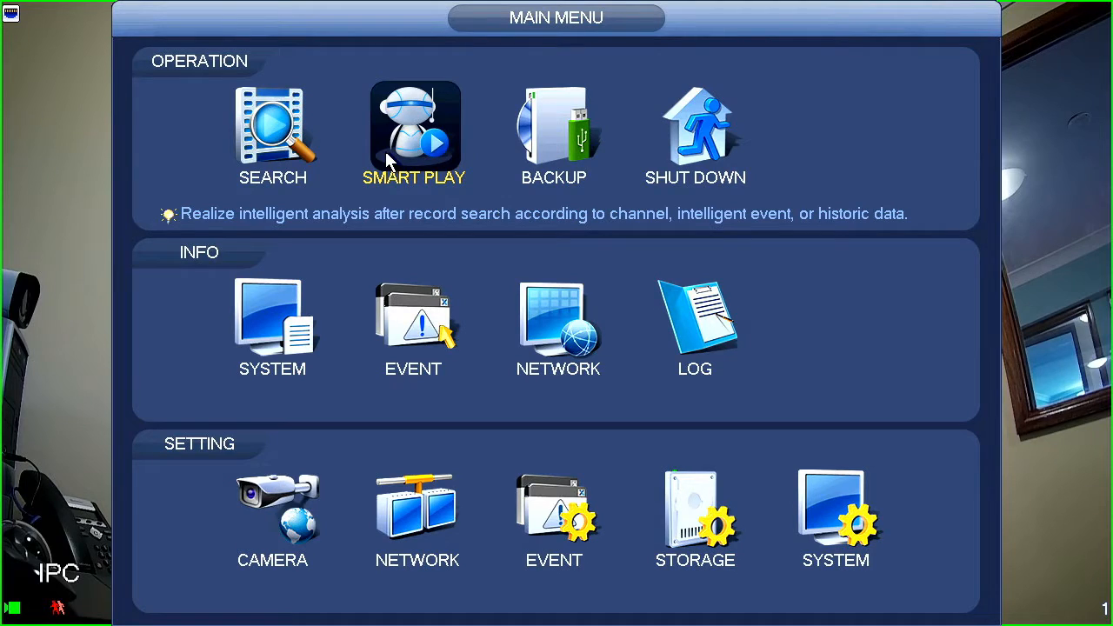
mouse_move(390, 164)
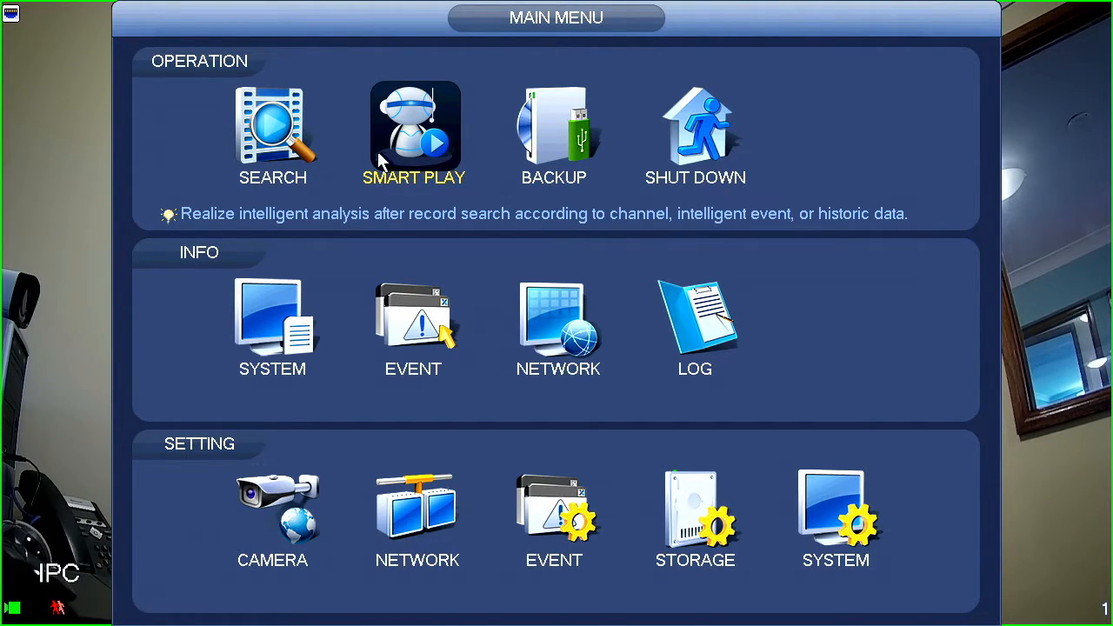
mouse_move(379, 160)
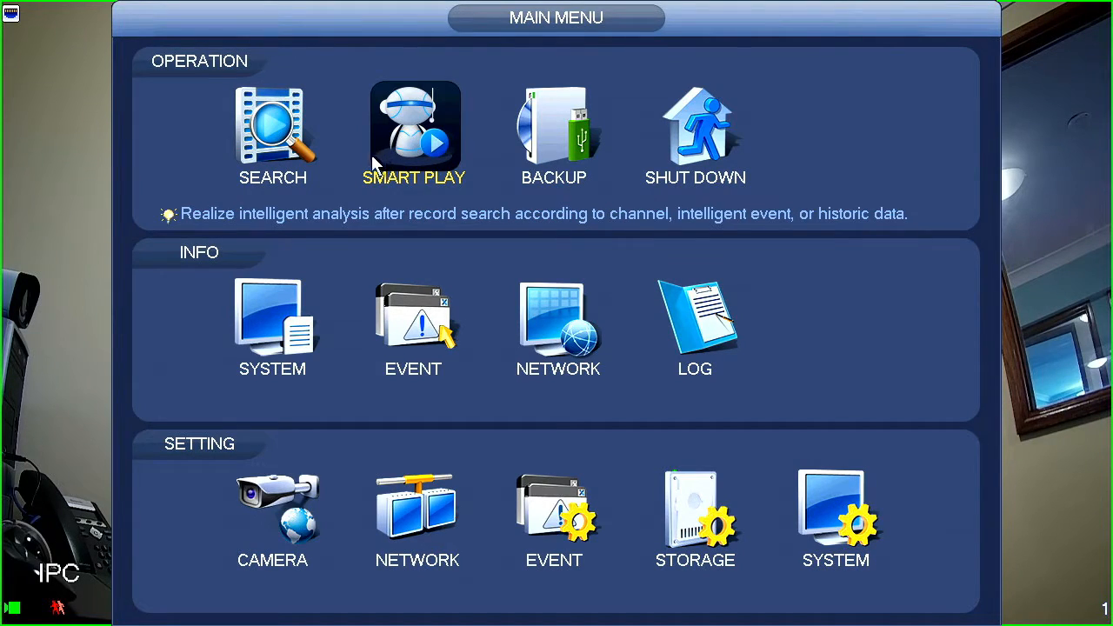
mouse_move(396, 167)
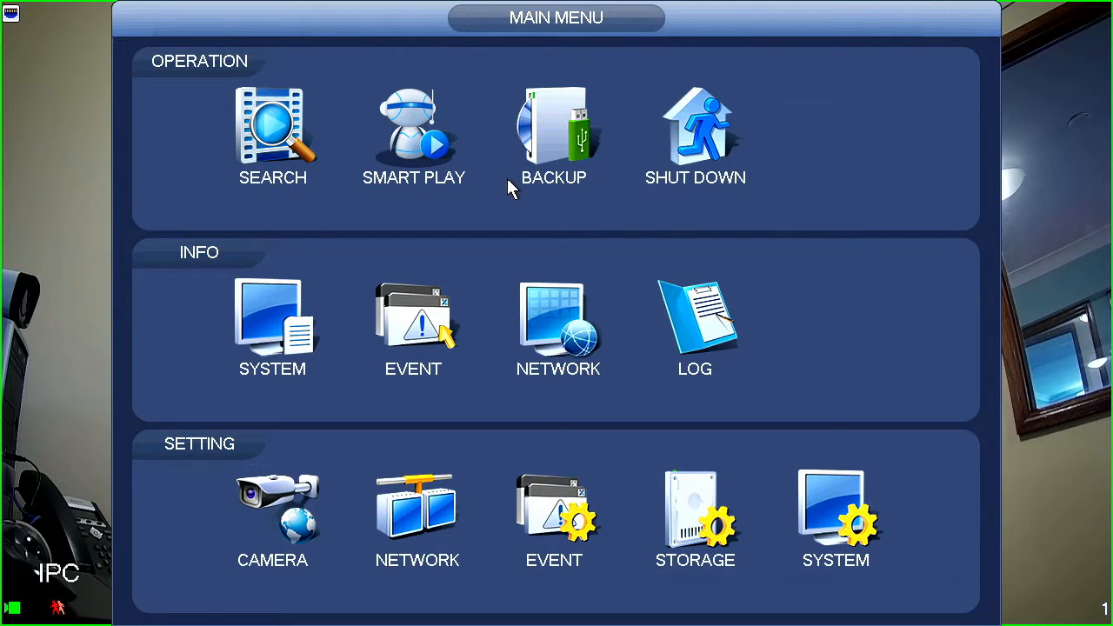
mouse_move(553, 130)
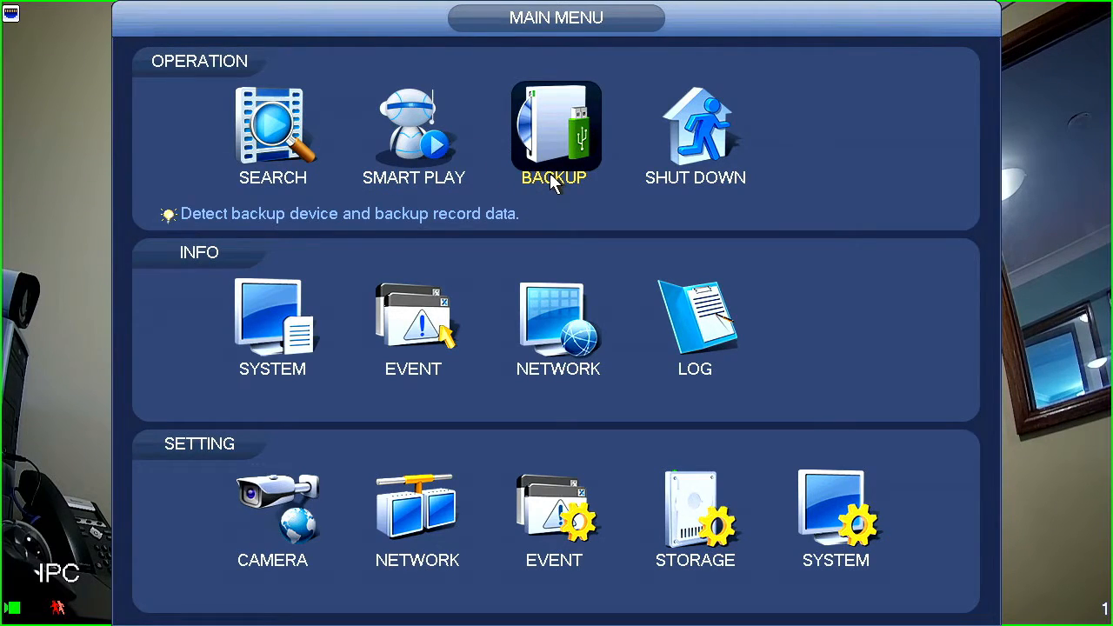
mouse_move(575, 164)
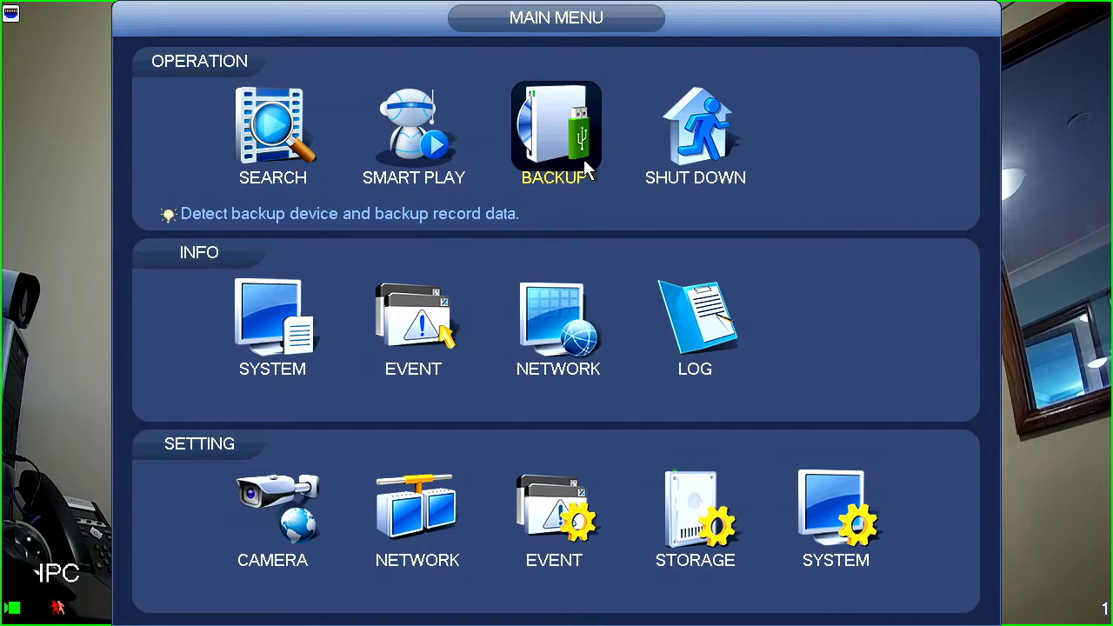
mouse_move(271, 130)
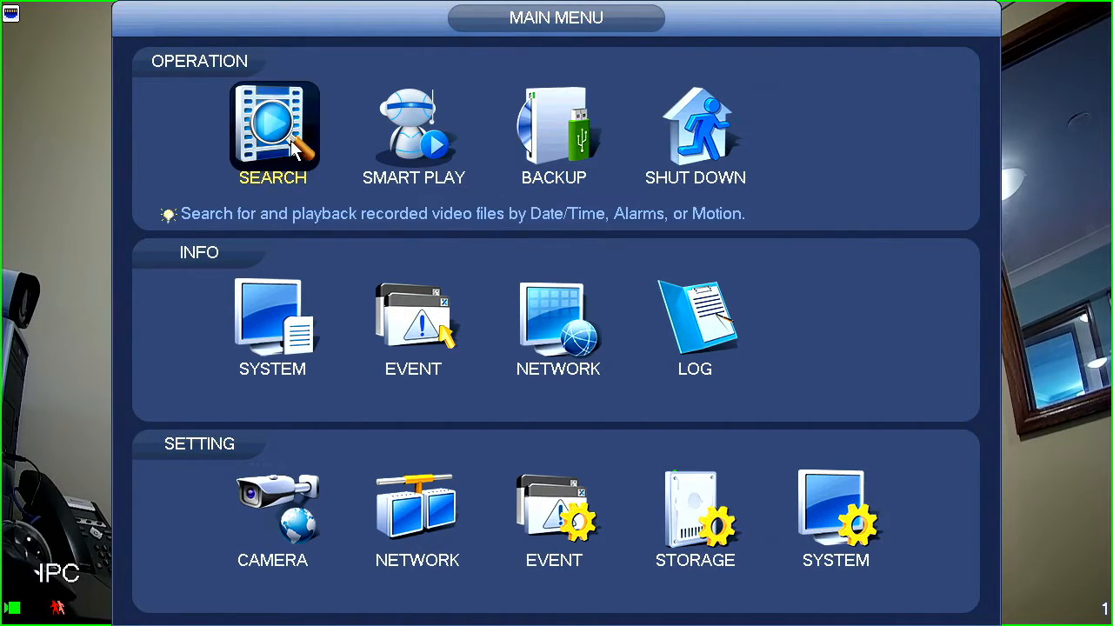
mouse_move(647, 225)
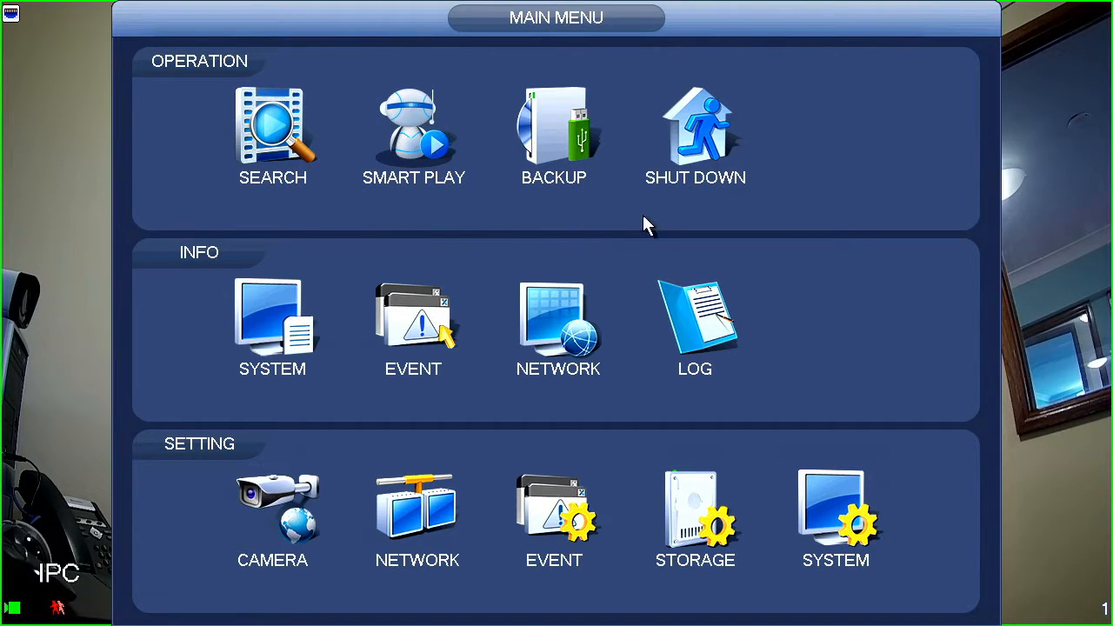
mouse_move(696, 130)
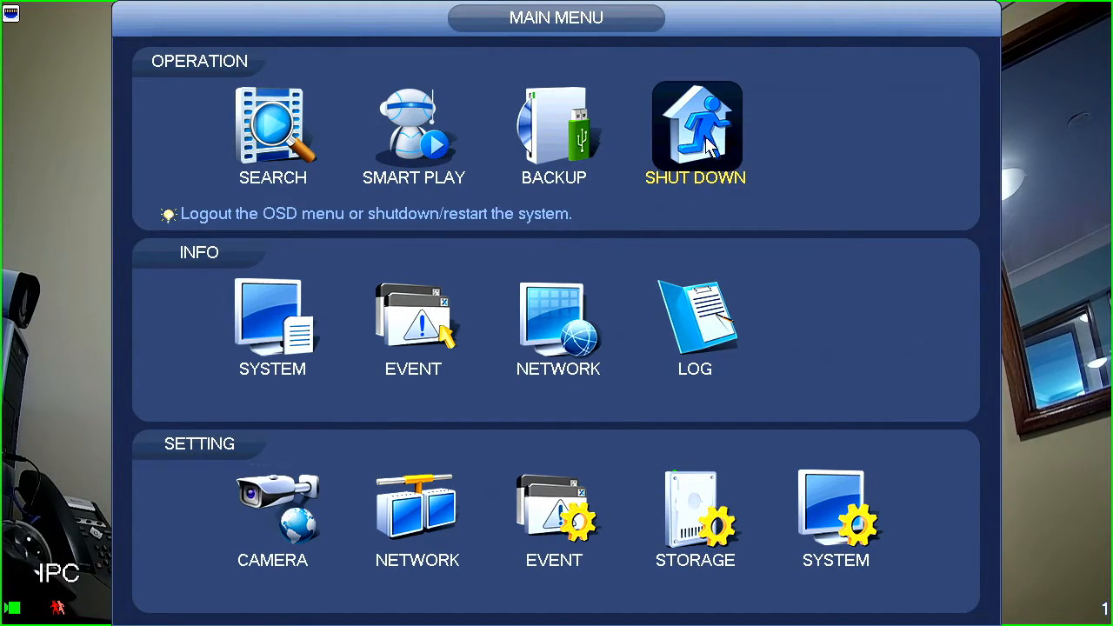
left_click(696, 131)
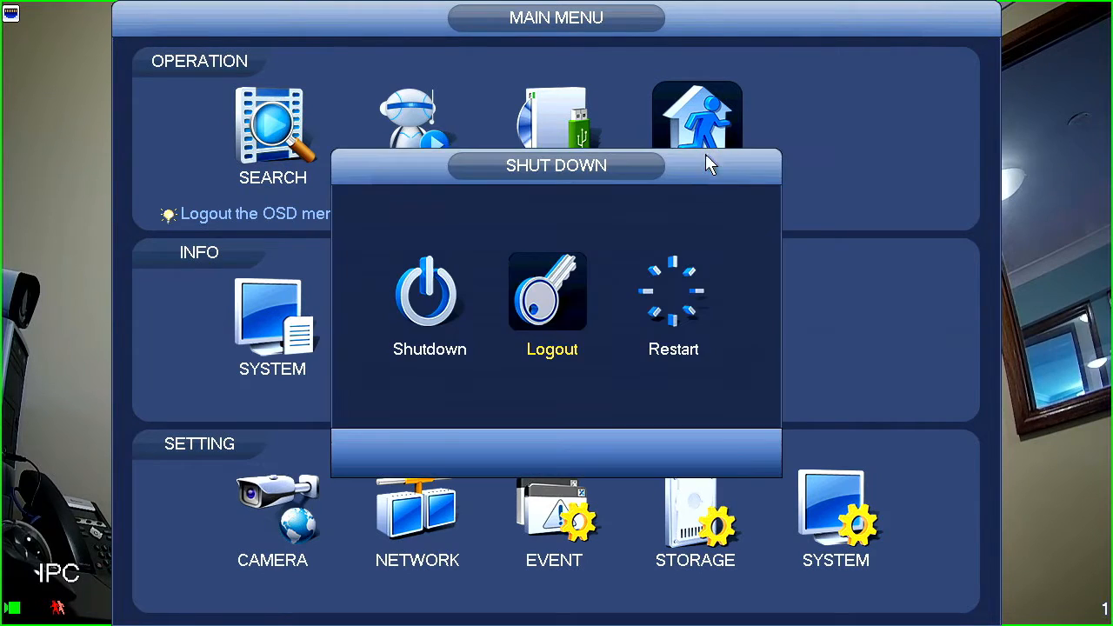
mouse_move(456, 265)
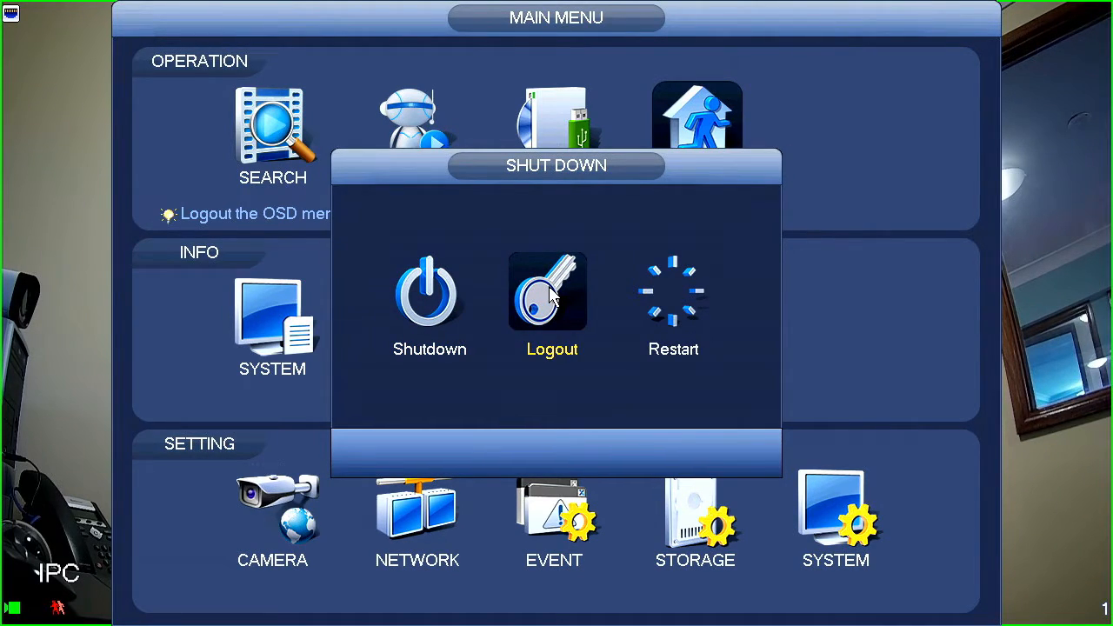
mouse_move(557, 299)
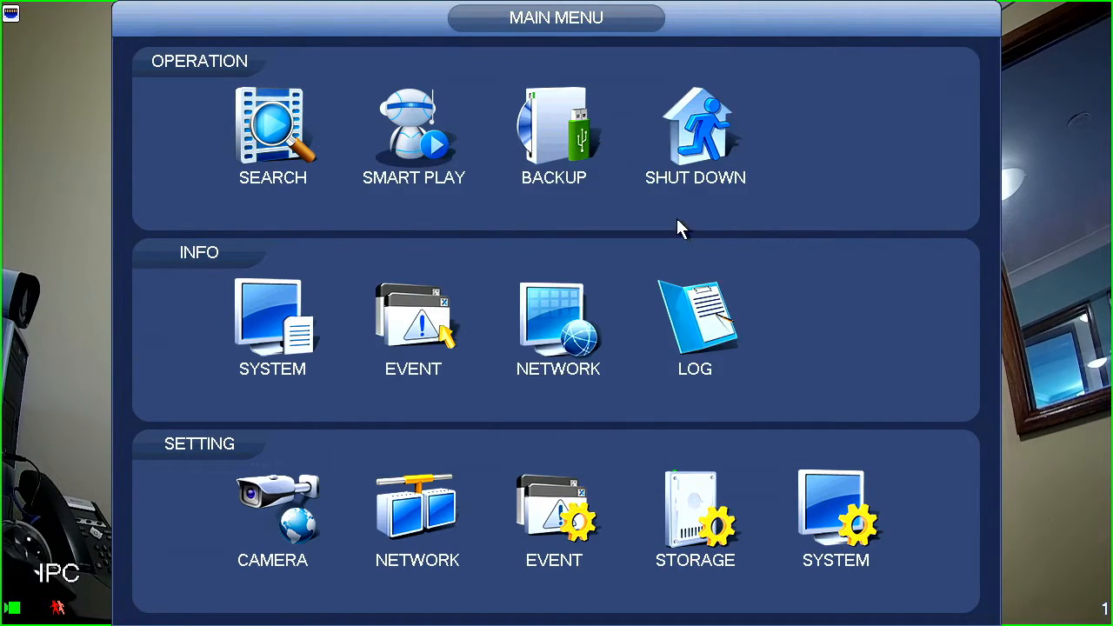
mouse_move(329, 271)
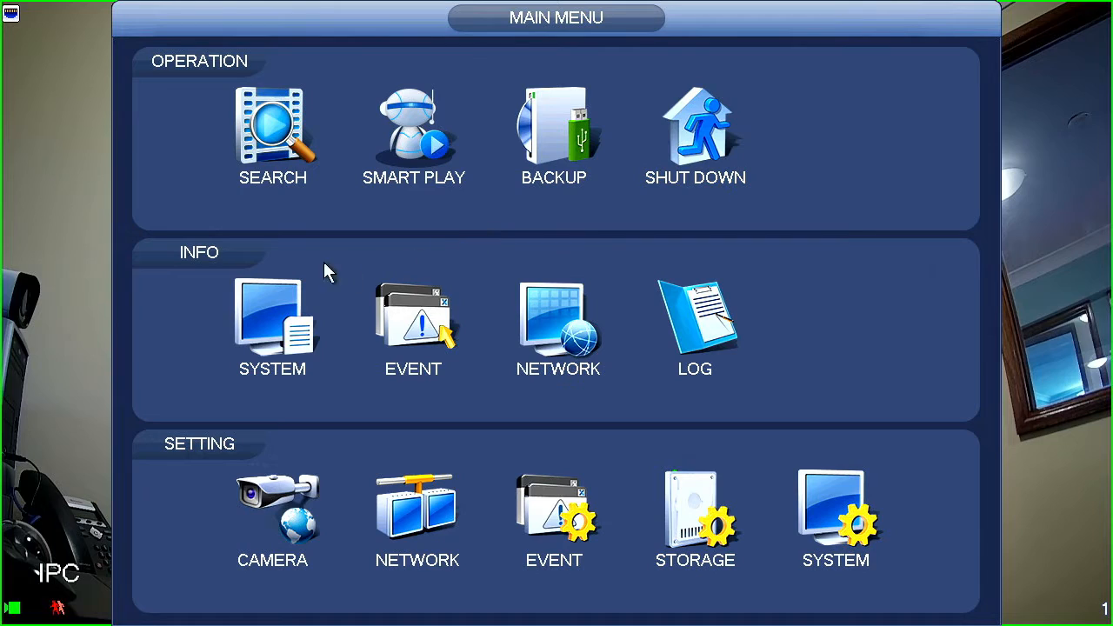
mouse_move(241, 250)
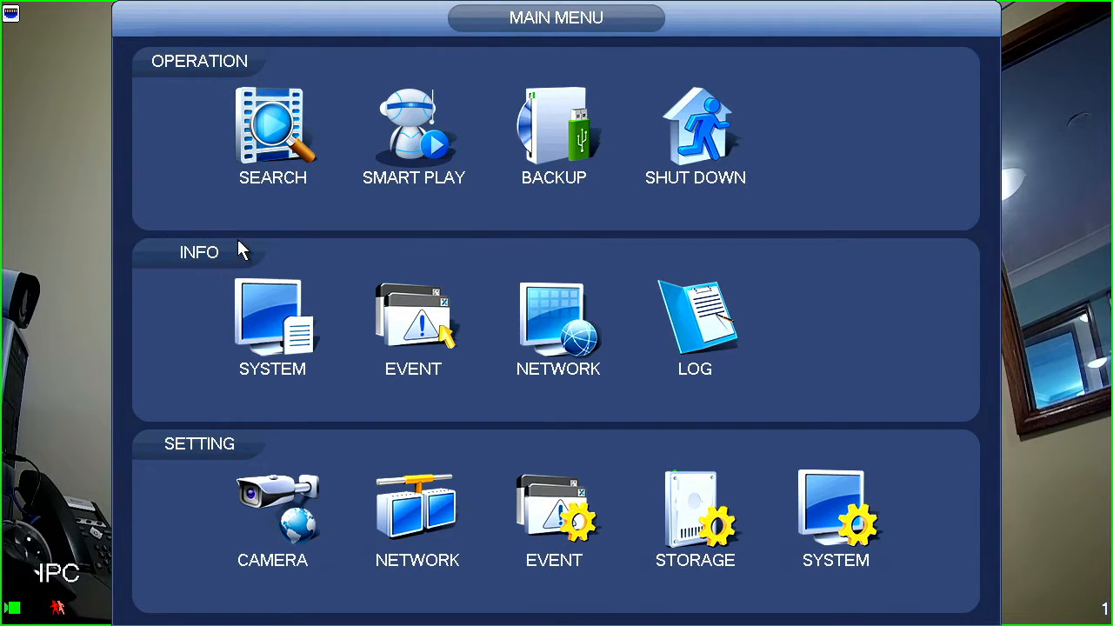
mouse_move(160, 251)
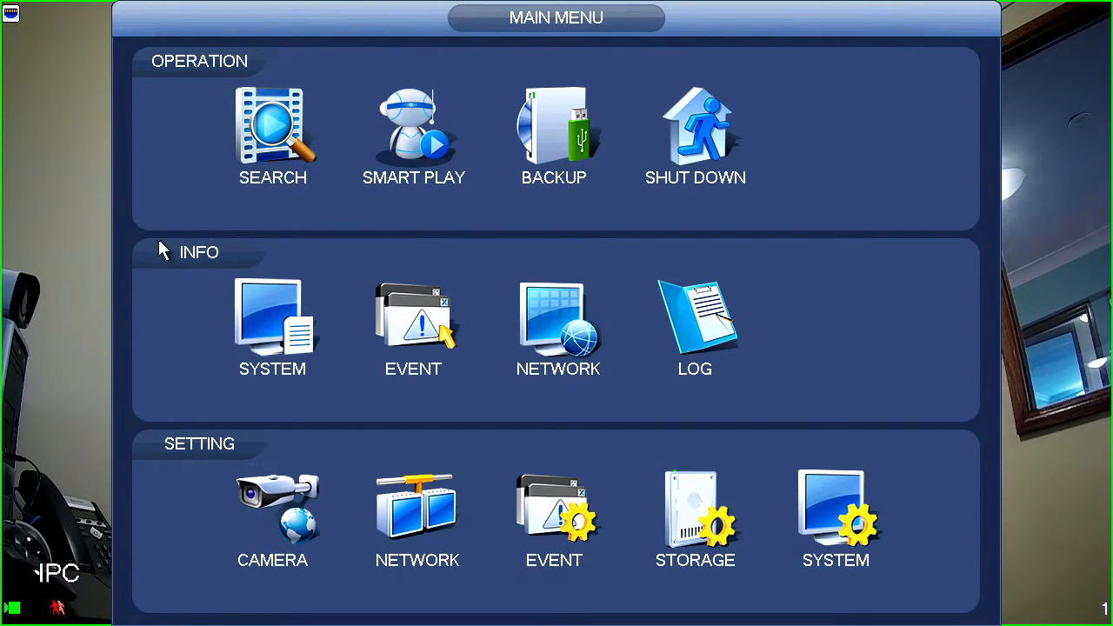
mouse_move(209, 281)
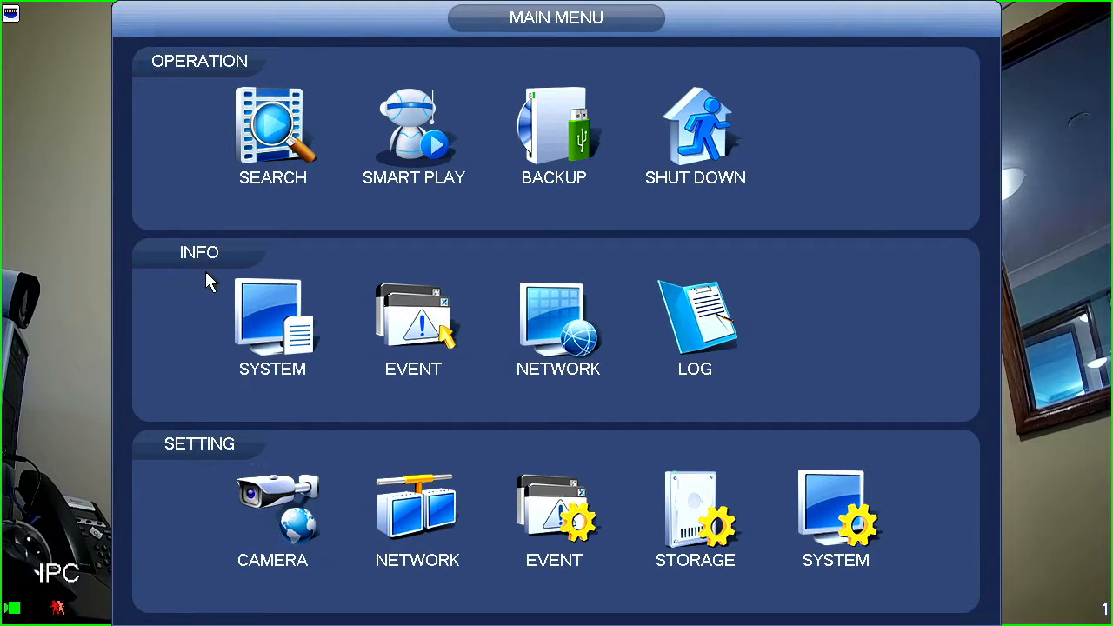
mouse_move(164, 296)
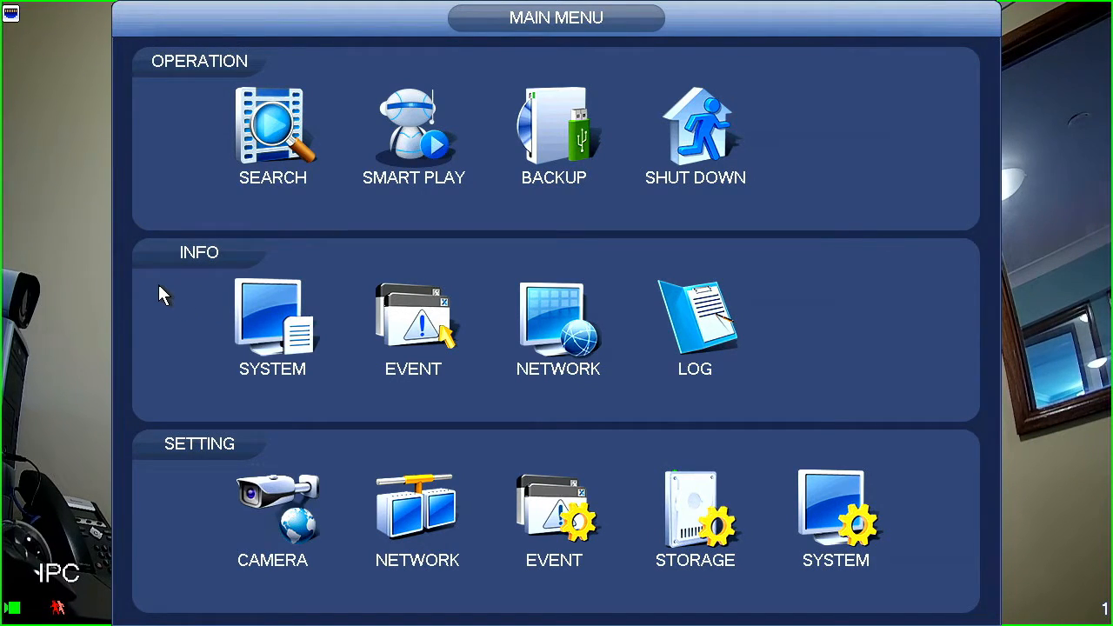
mouse_move(178, 294)
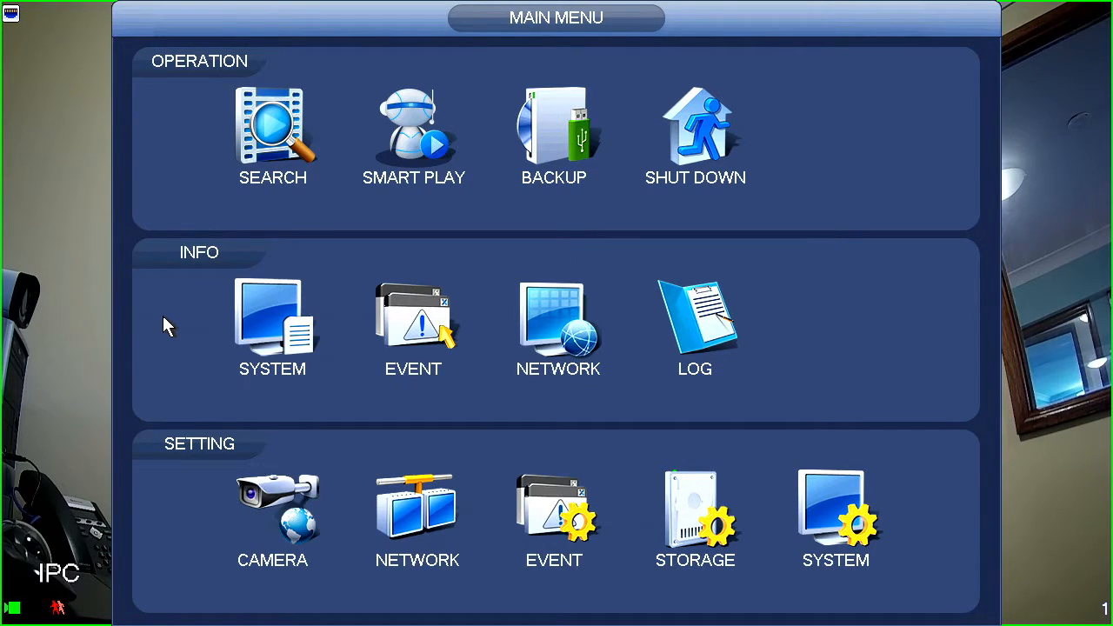
mouse_move(271, 322)
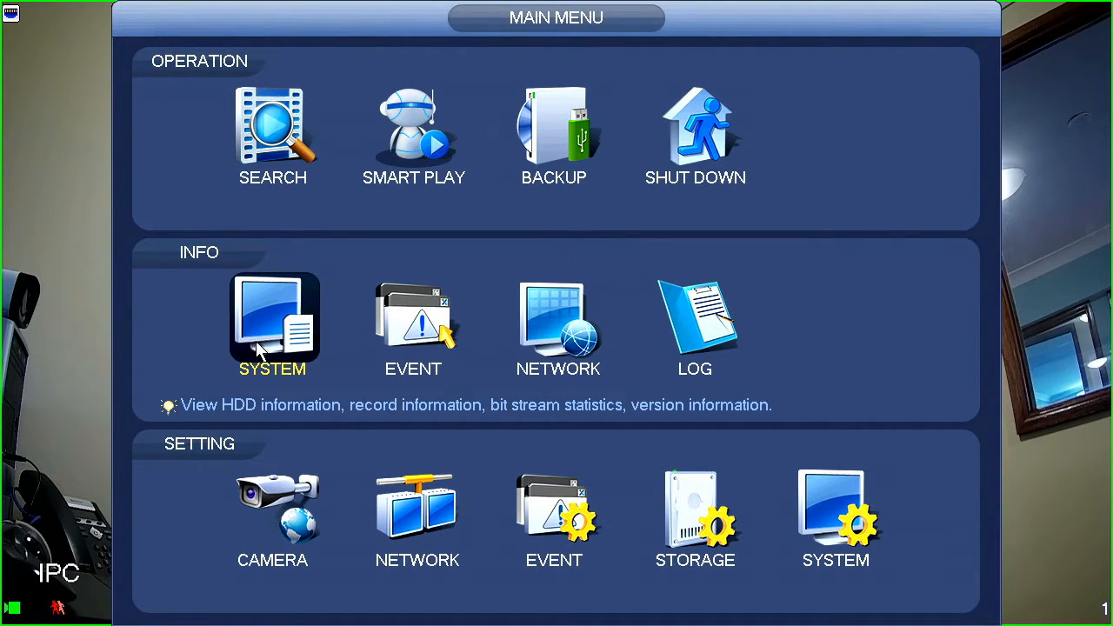
mouse_move(287, 369)
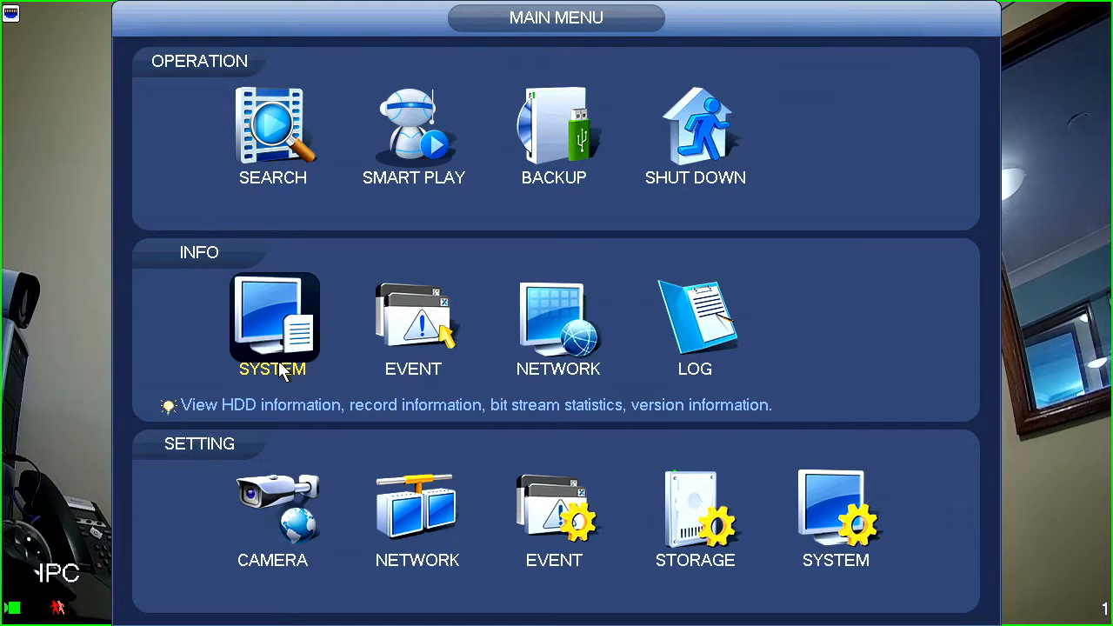
mouse_move(289, 351)
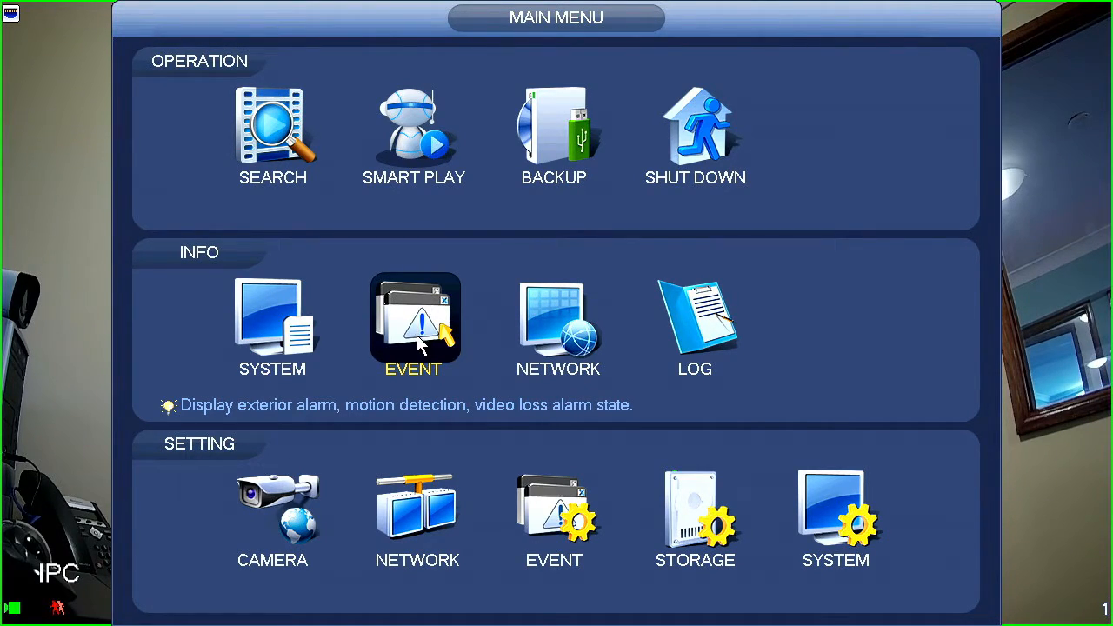
mouse_move(434, 360)
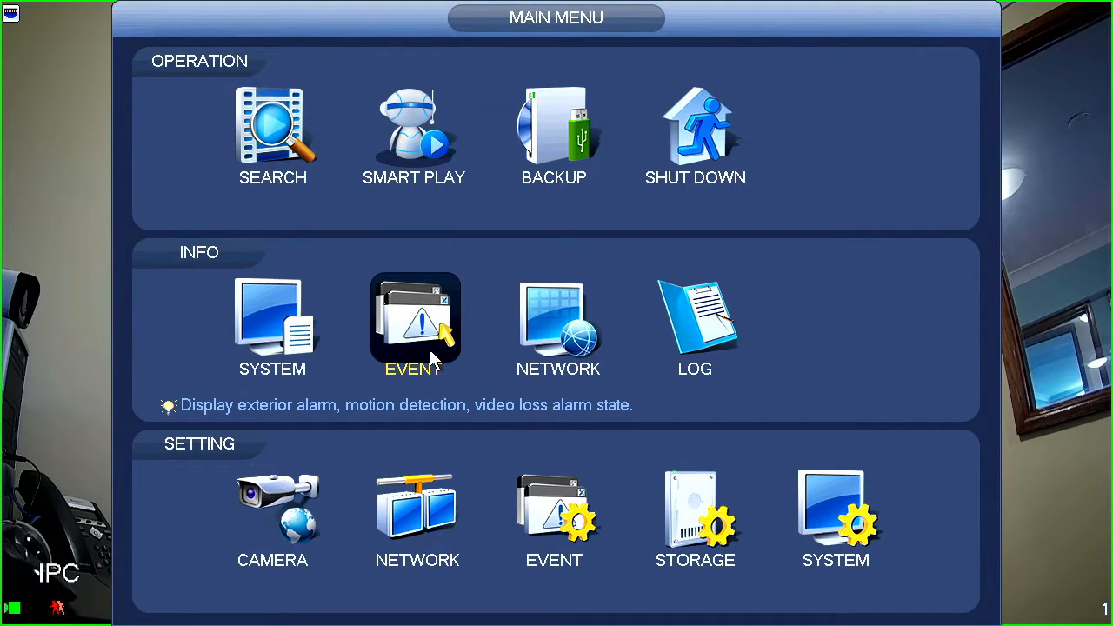
mouse_move(434, 360)
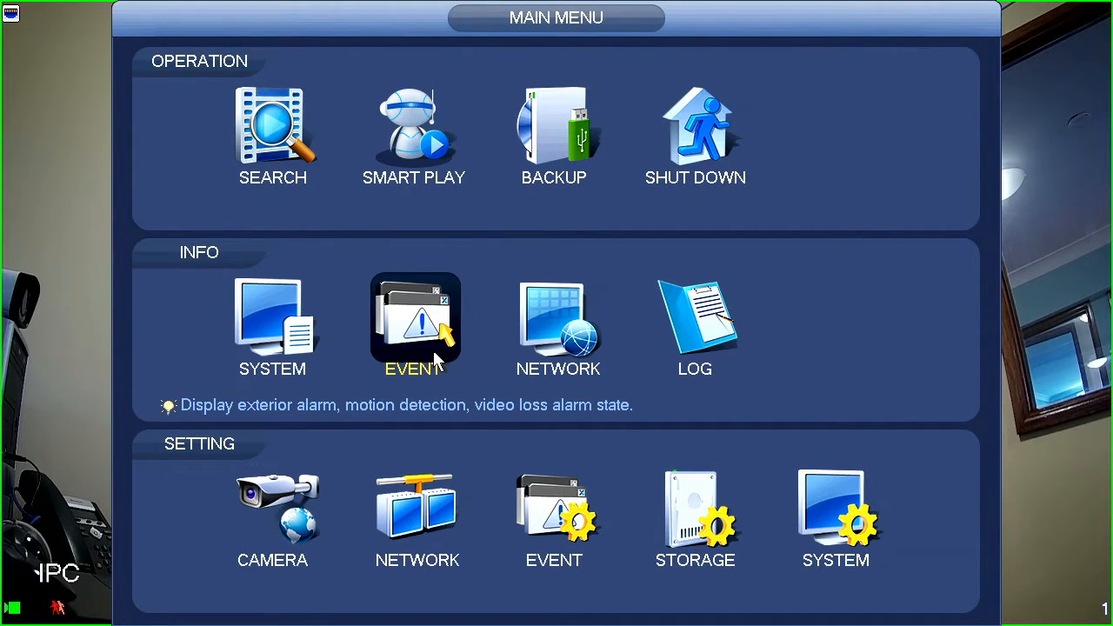
mouse_move(559, 321)
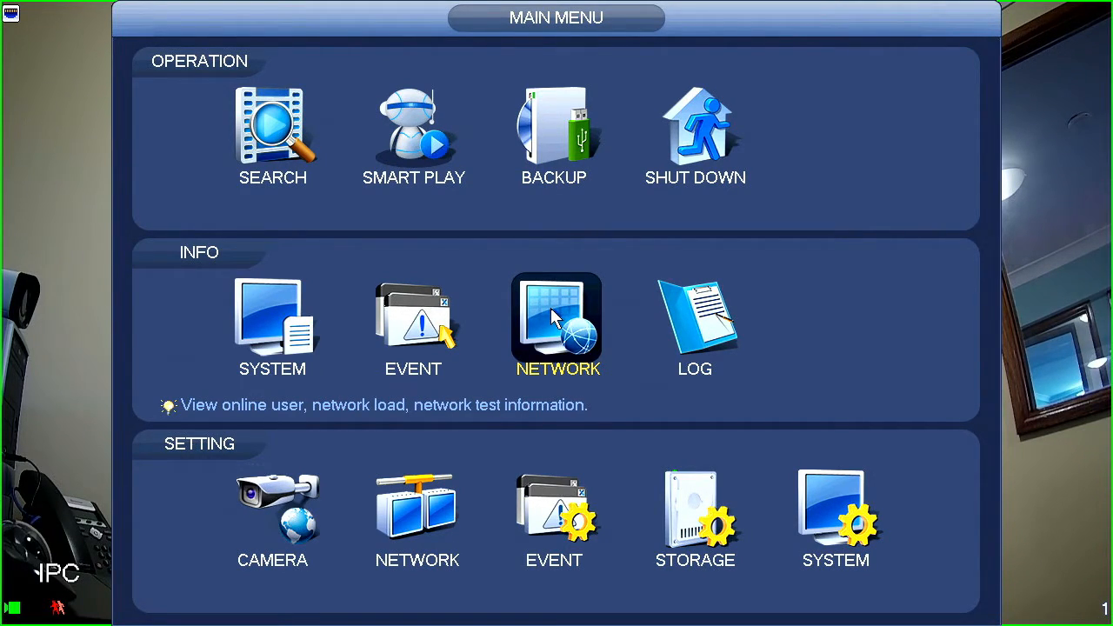
mouse_move(560, 327)
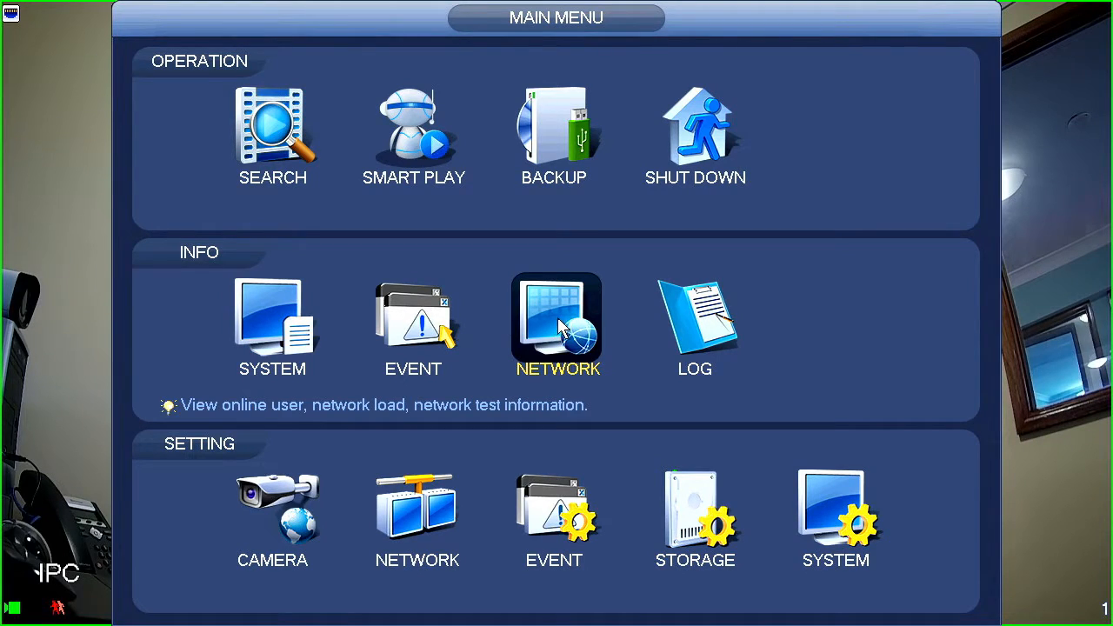
mouse_move(696, 316)
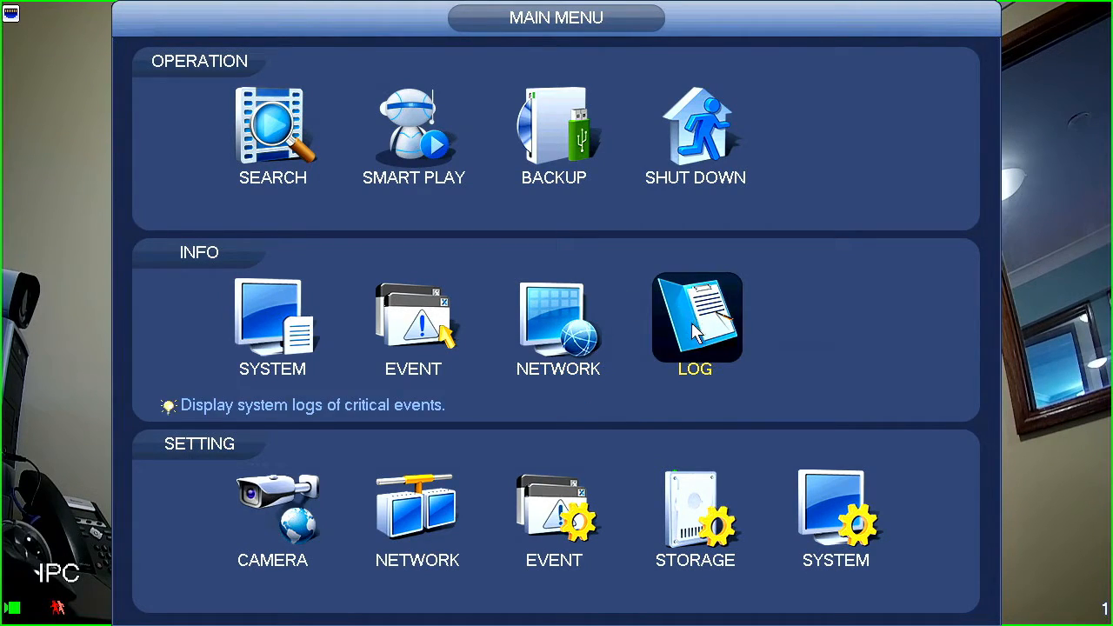
mouse_move(714, 360)
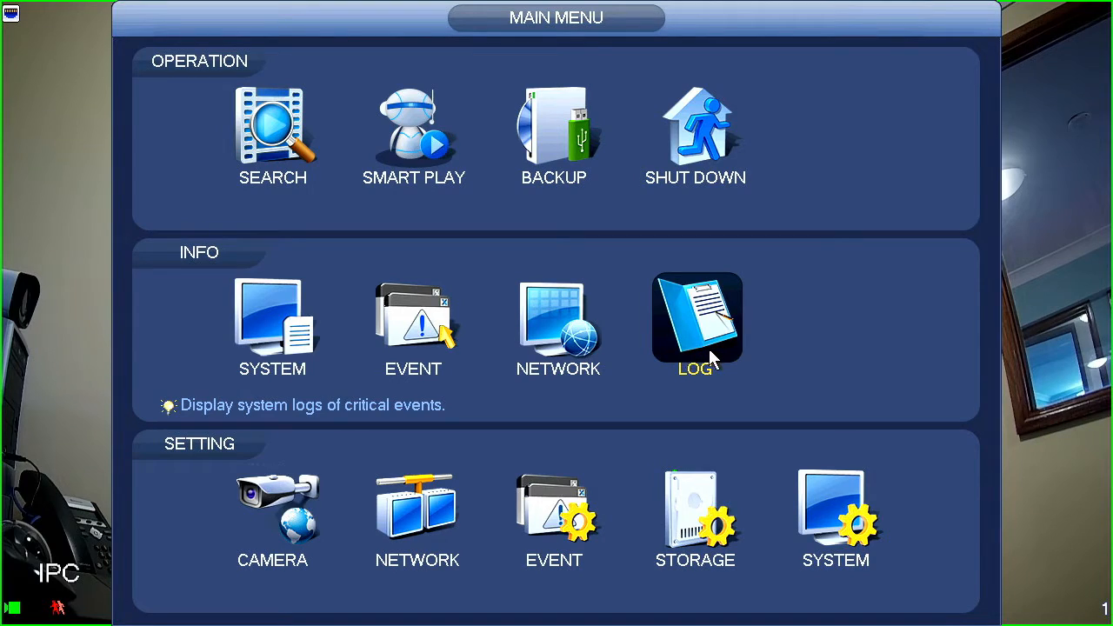
mouse_move(721, 356)
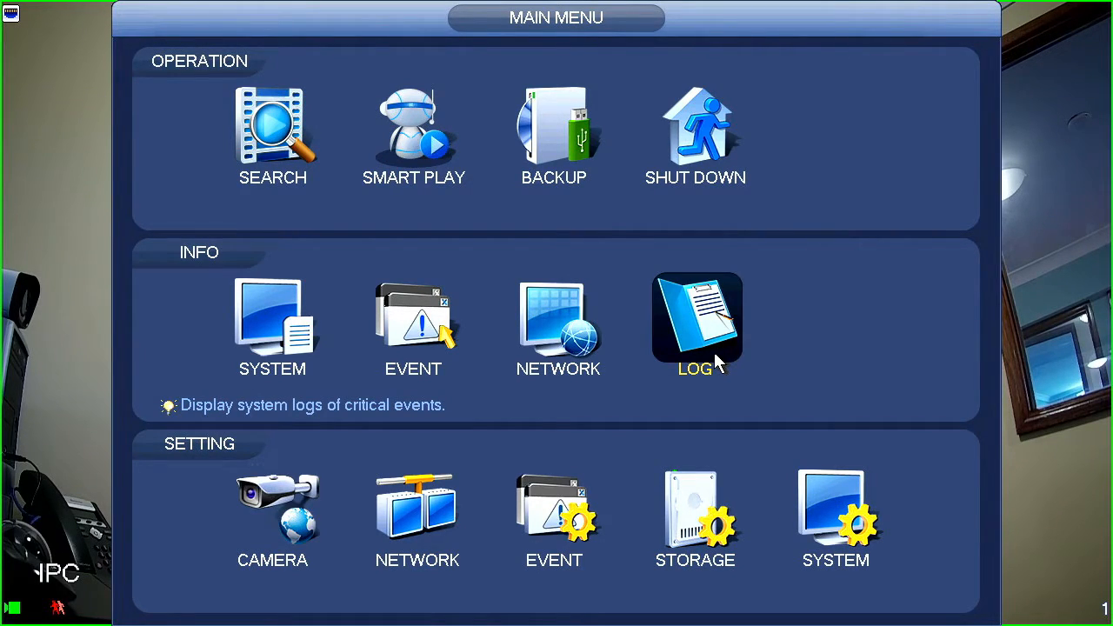
mouse_move(709, 357)
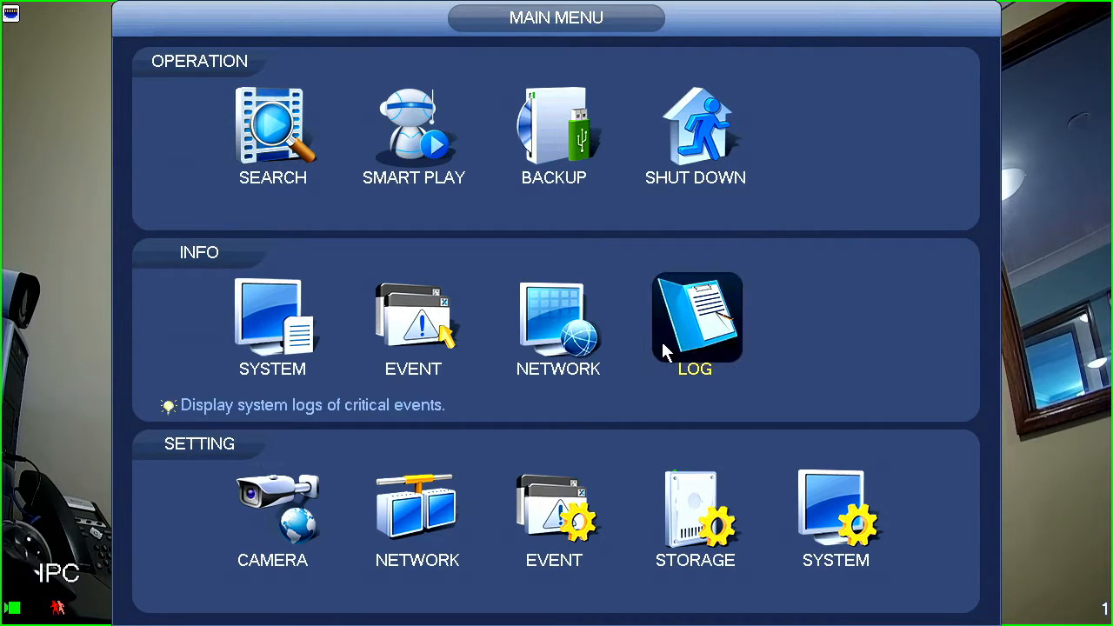
mouse_move(665, 300)
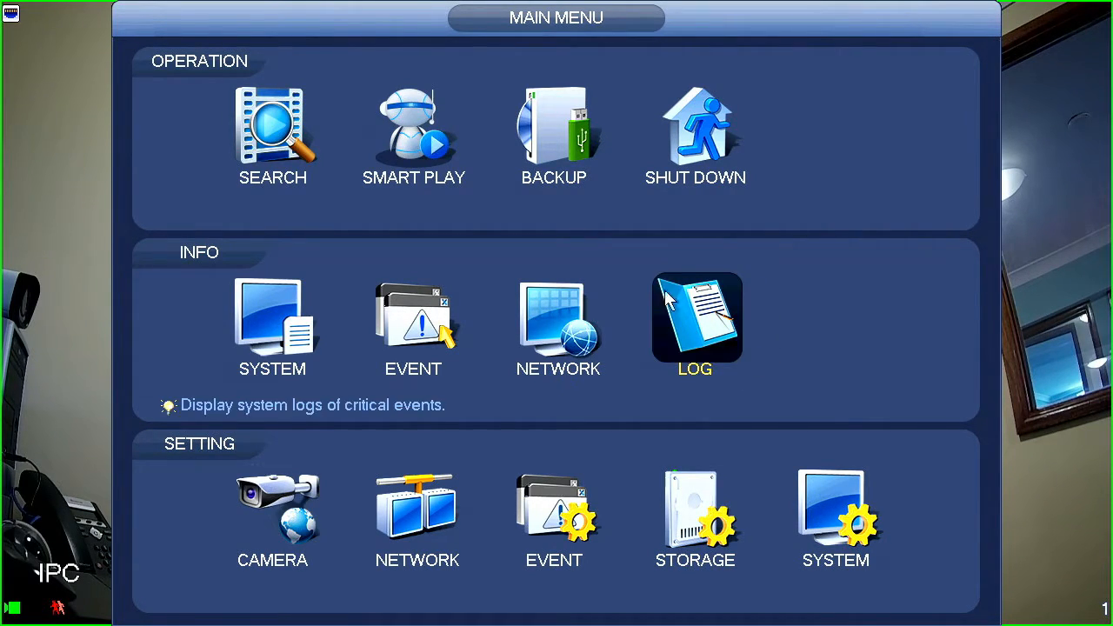
mouse_move(661, 341)
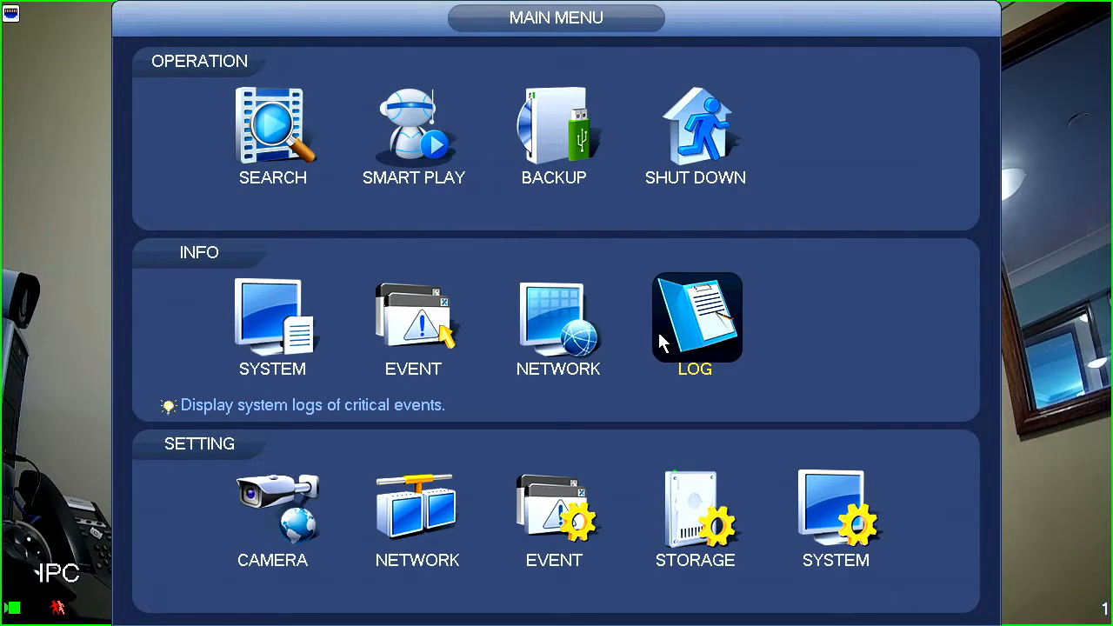
mouse_move(172, 480)
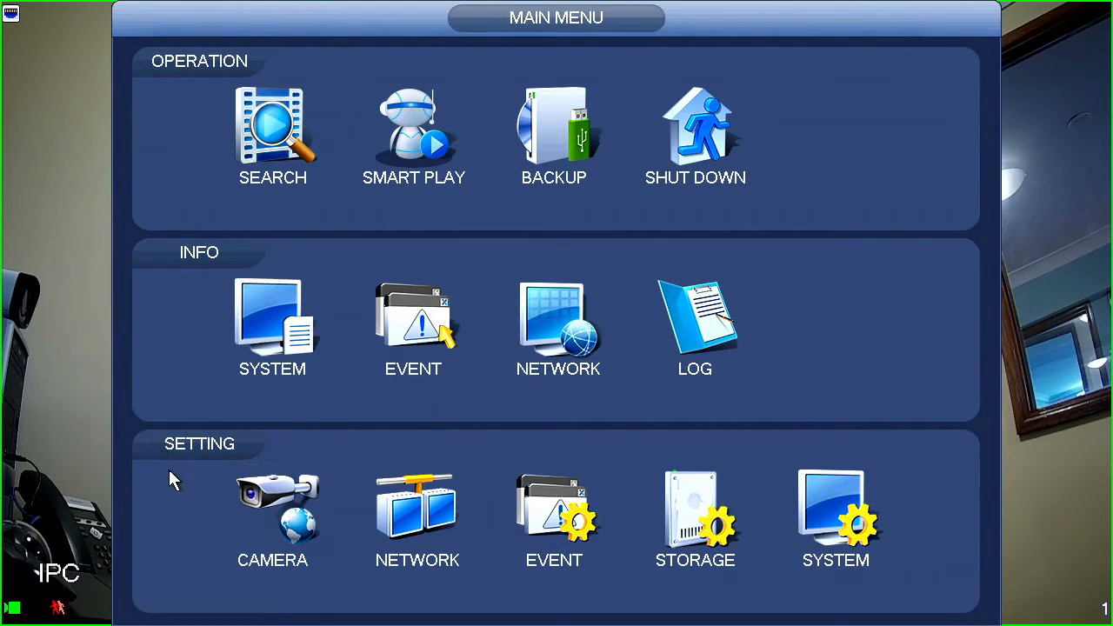
mouse_move(261, 470)
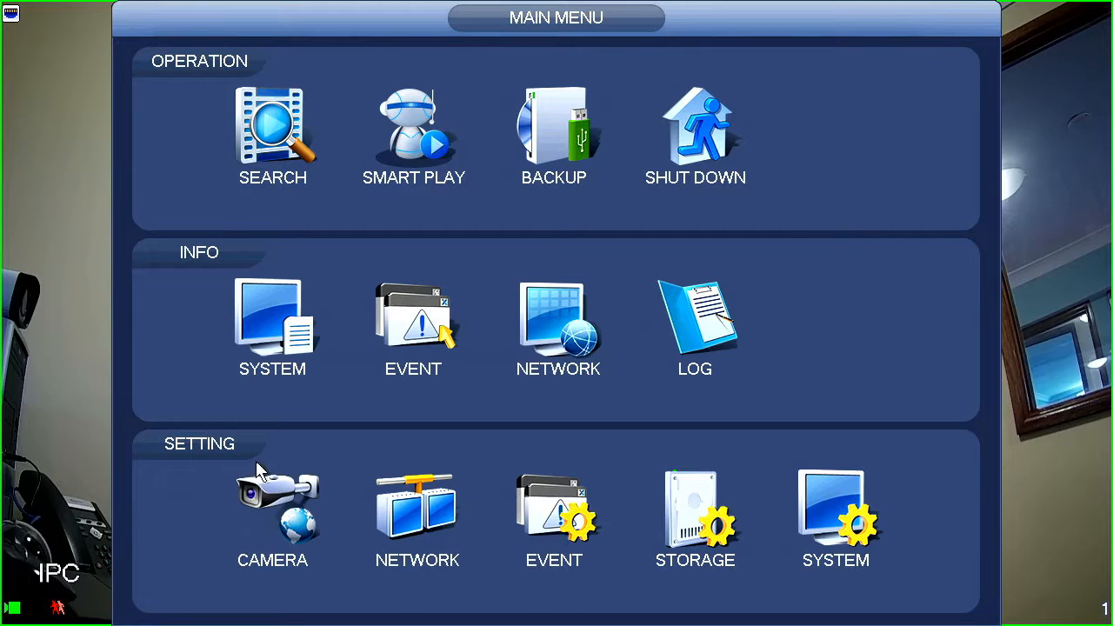
mouse_move(253, 455)
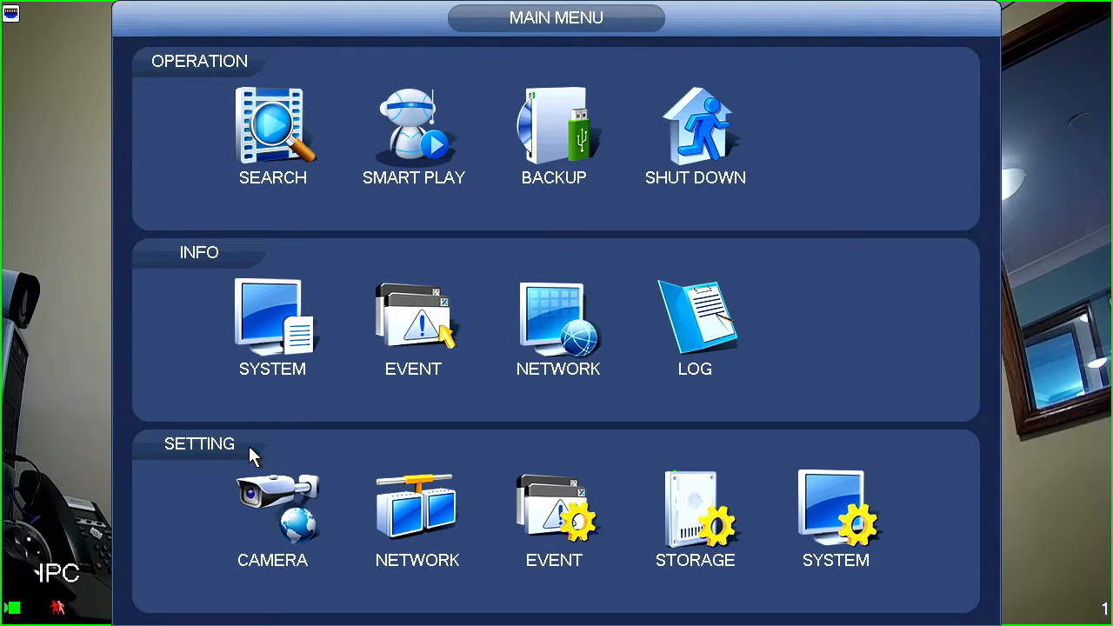
mouse_move(254, 459)
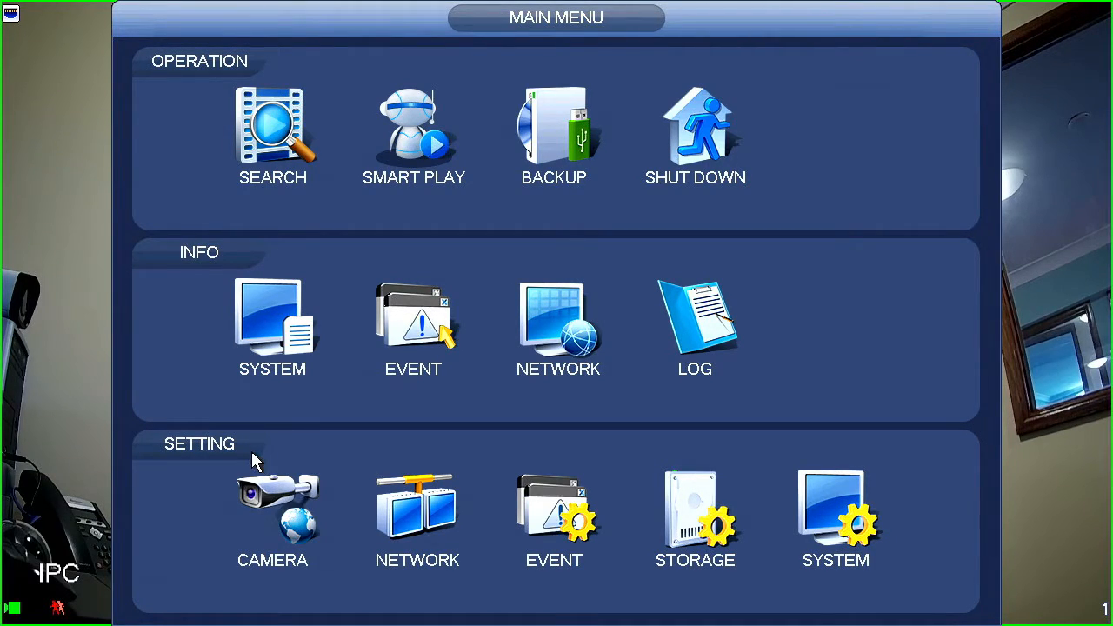
mouse_move(271, 508)
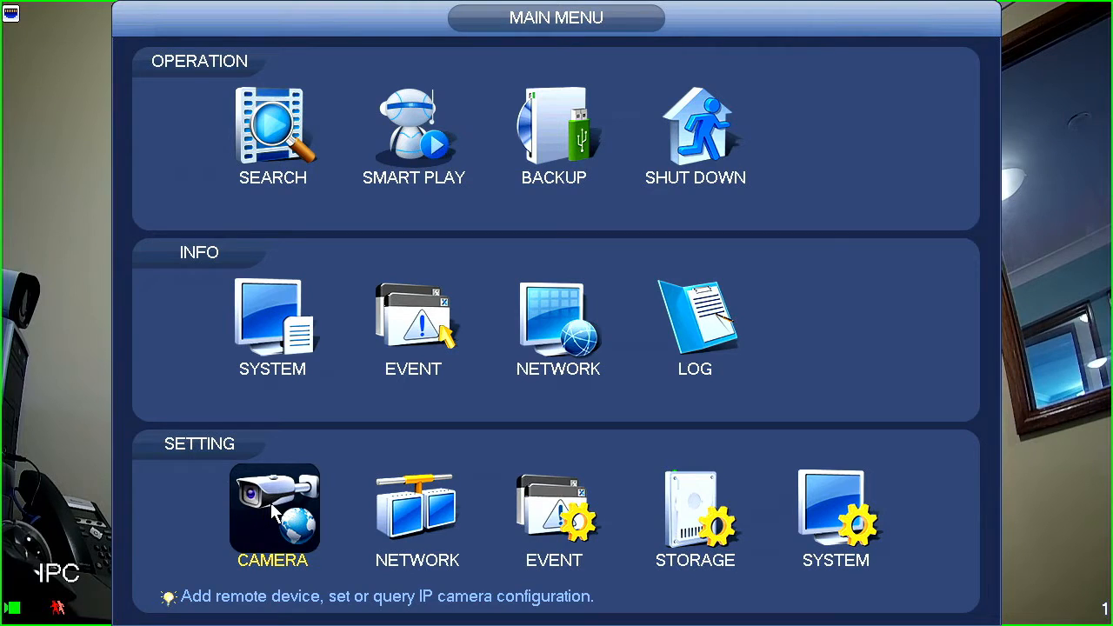
mouse_move(303, 530)
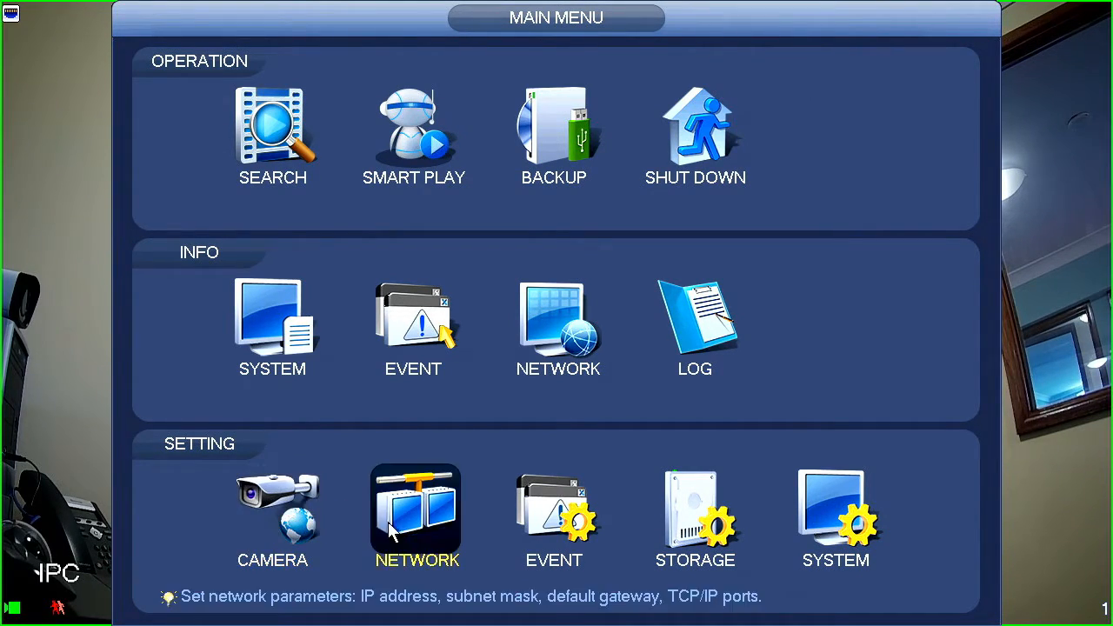
mouse_move(460, 553)
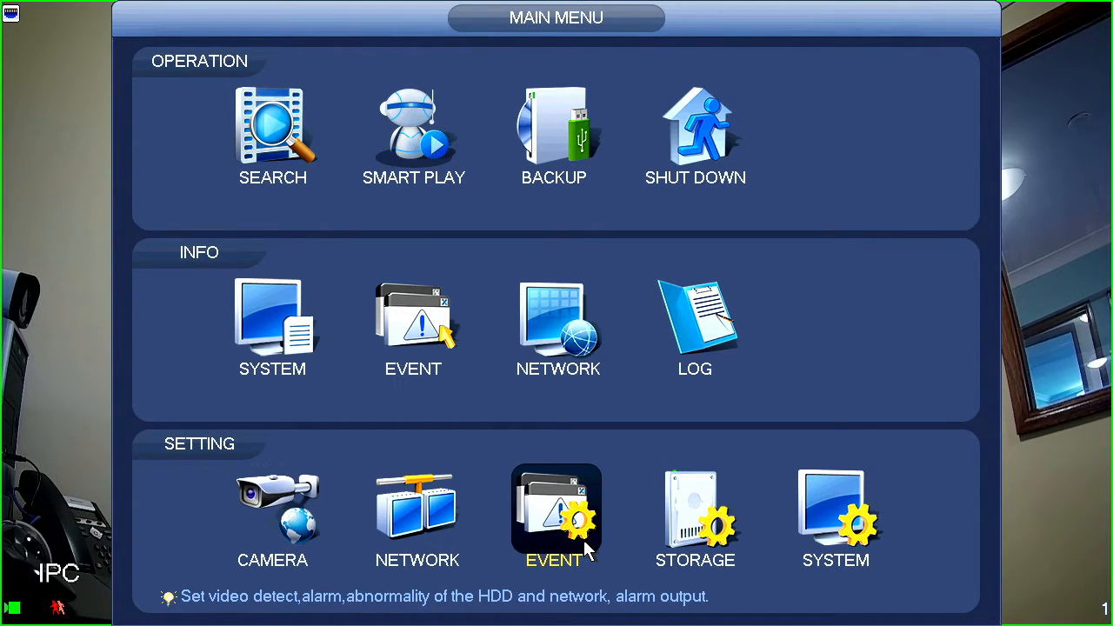
mouse_move(600, 548)
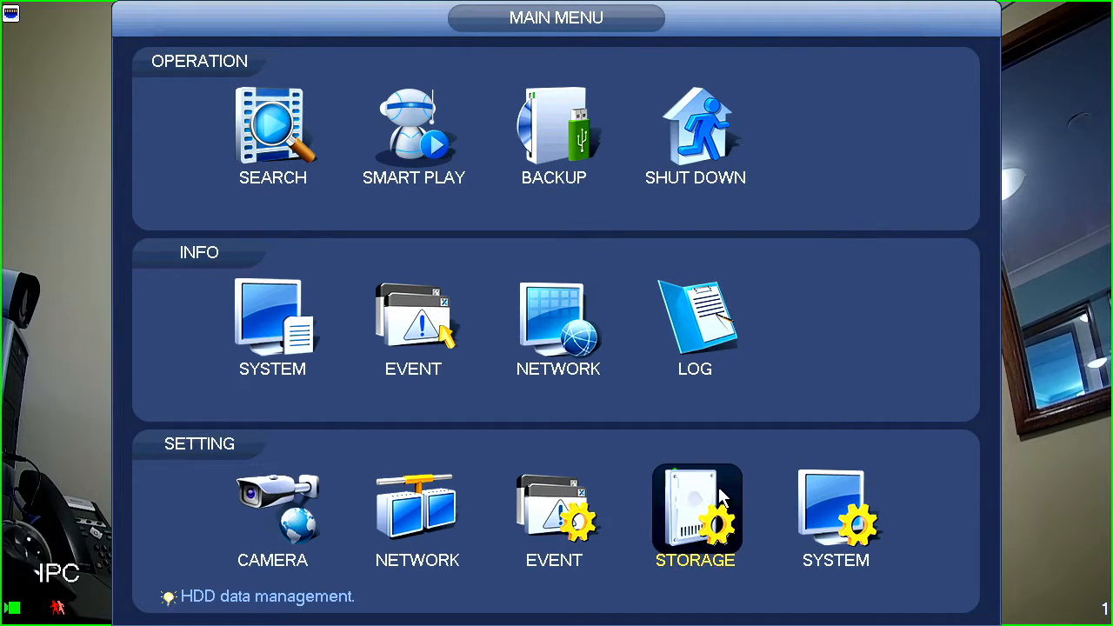
mouse_move(734, 496)
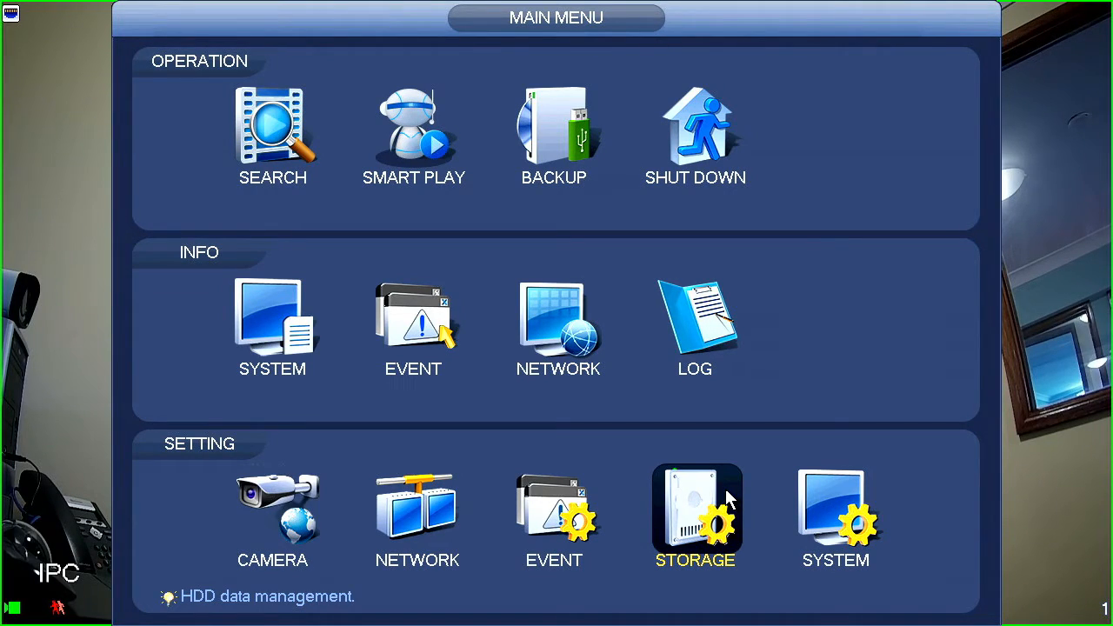
mouse_move(729, 487)
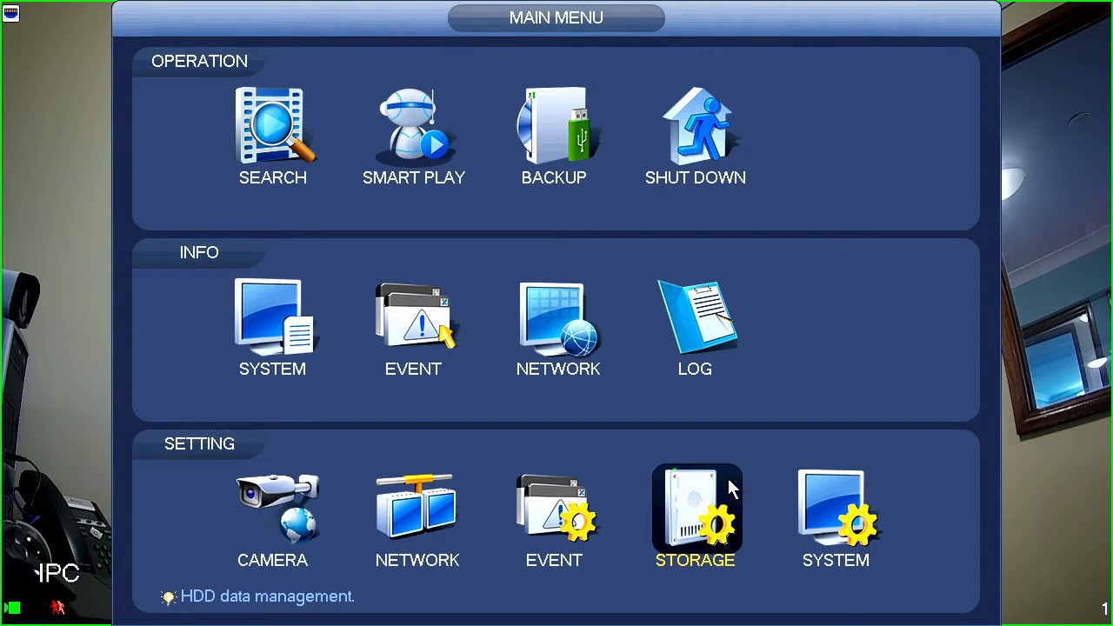
mouse_move(734, 480)
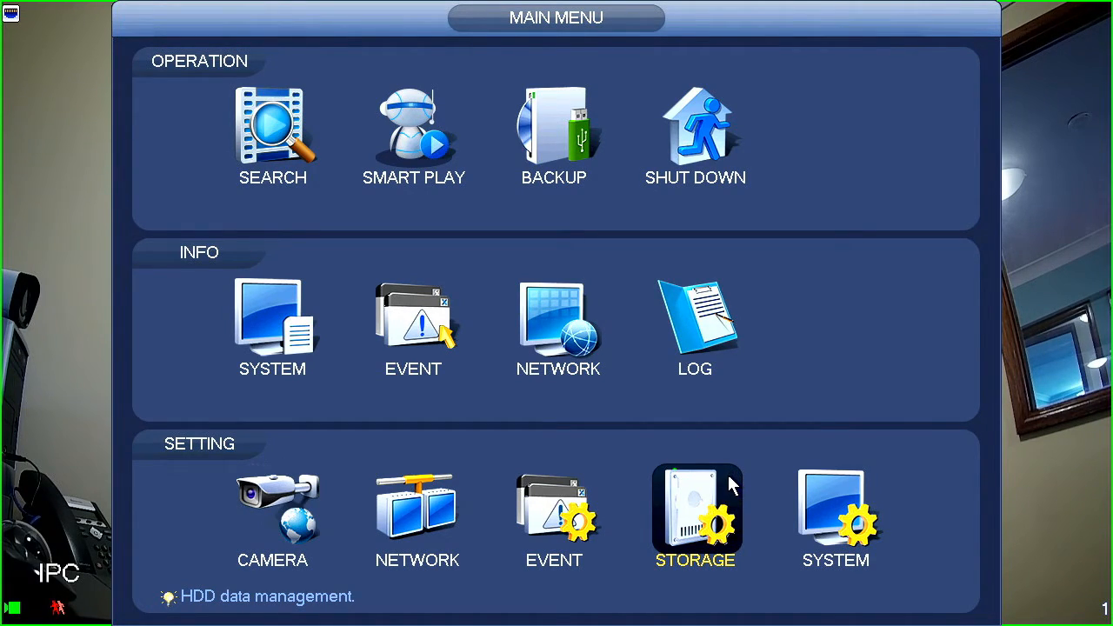
mouse_move(720, 494)
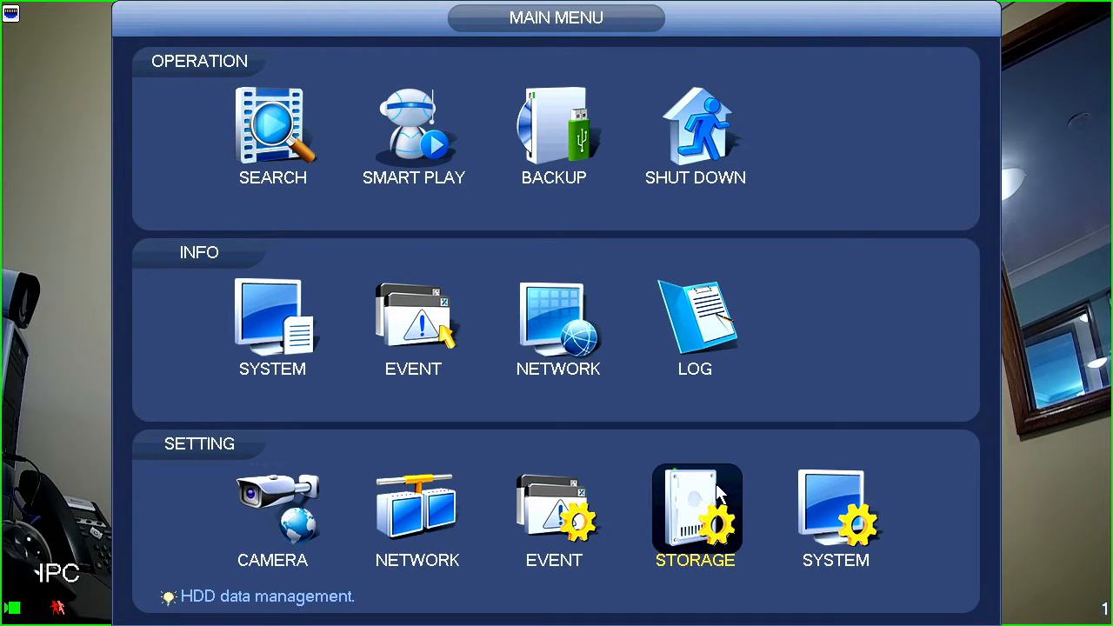
mouse_move(744, 494)
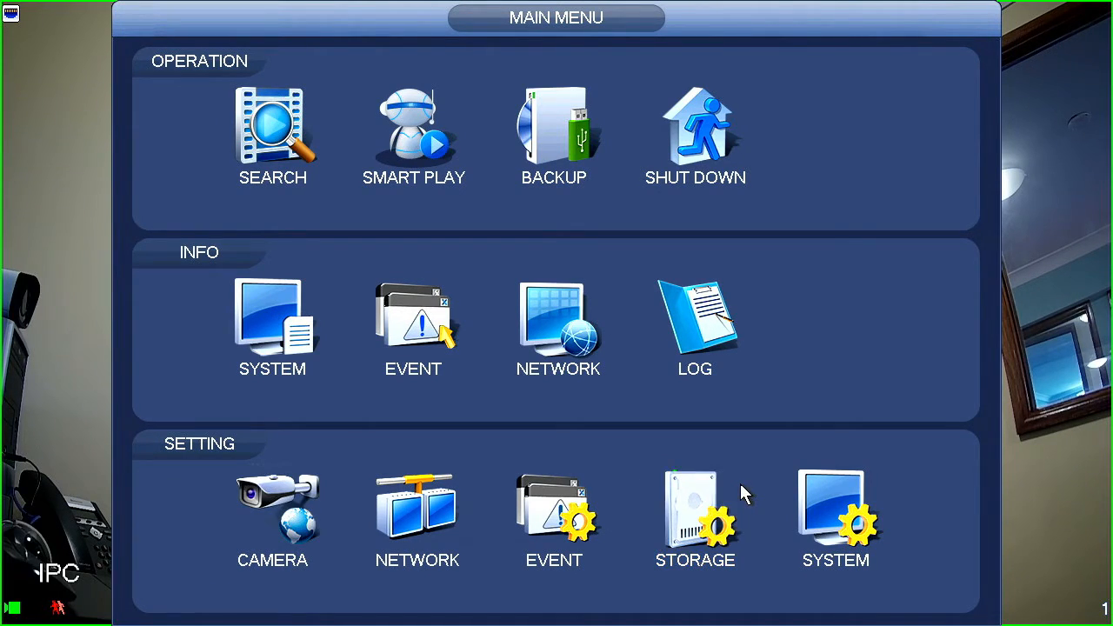
mouse_move(695, 513)
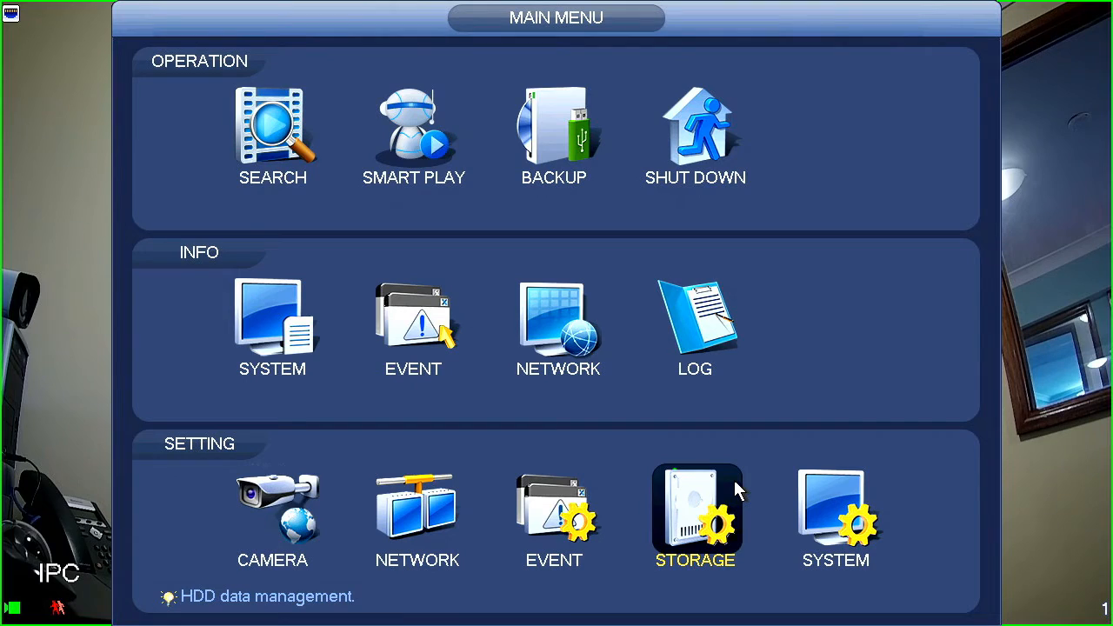
mouse_move(835, 508)
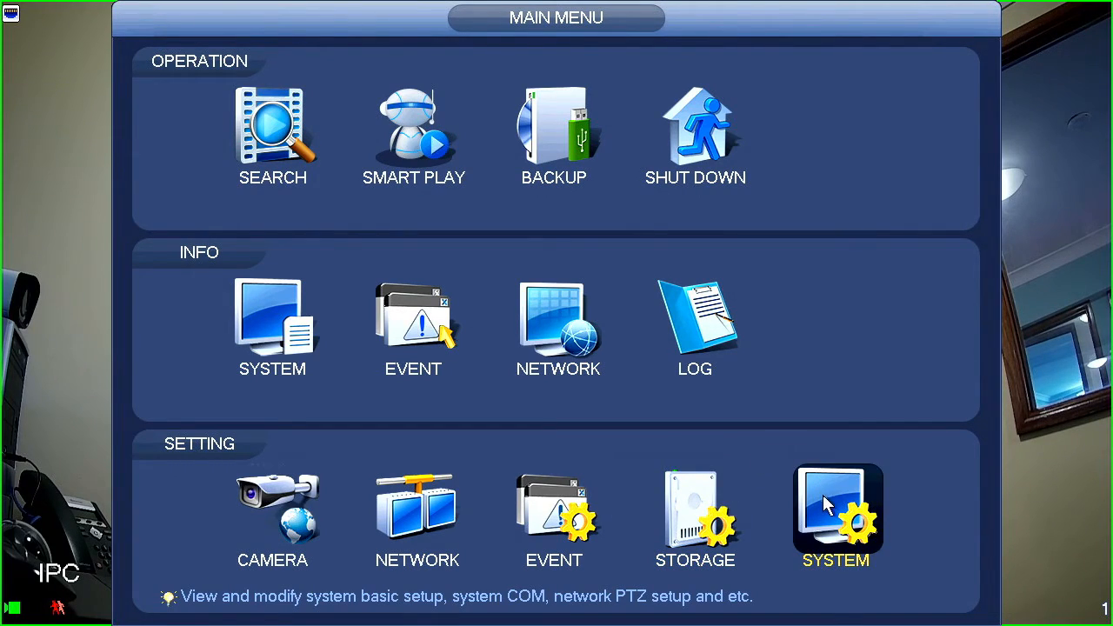
mouse_move(839, 502)
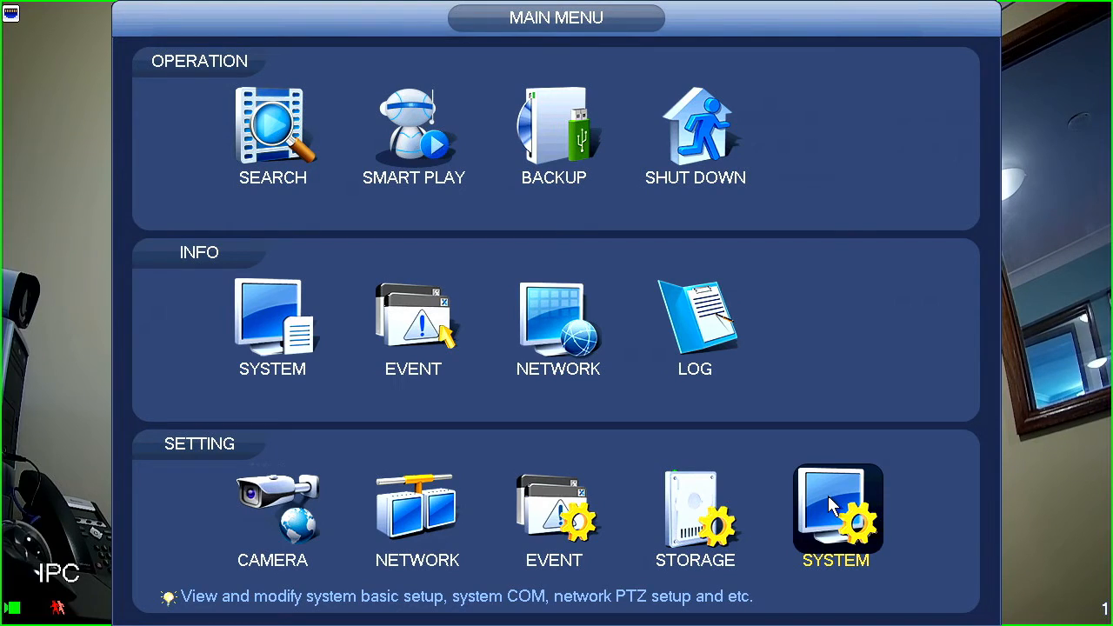
mouse_move(835, 514)
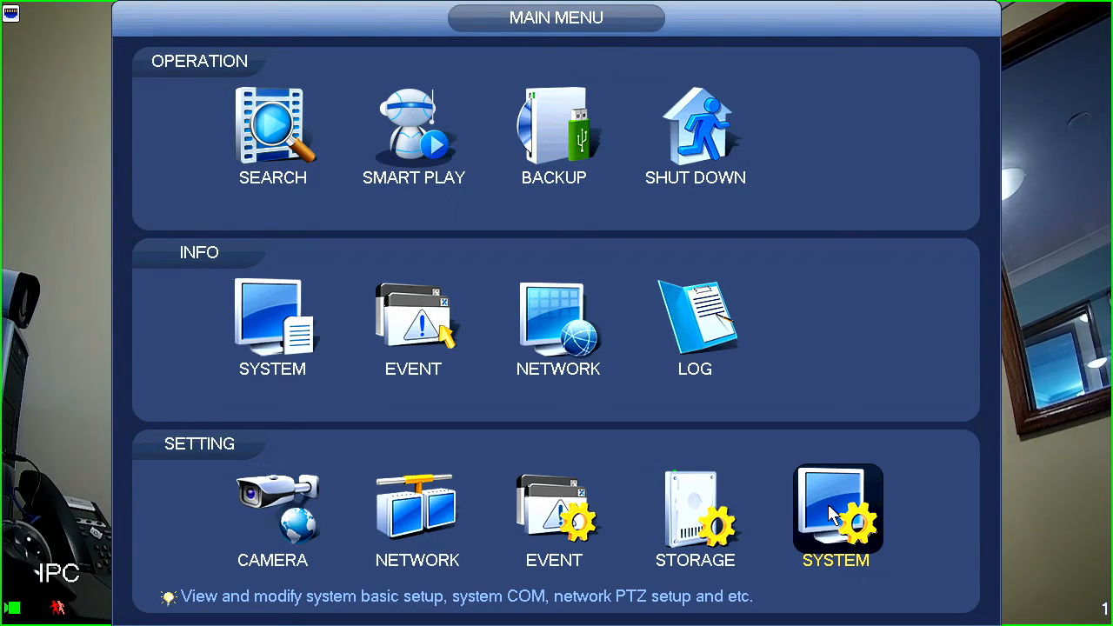
mouse_move(931, 543)
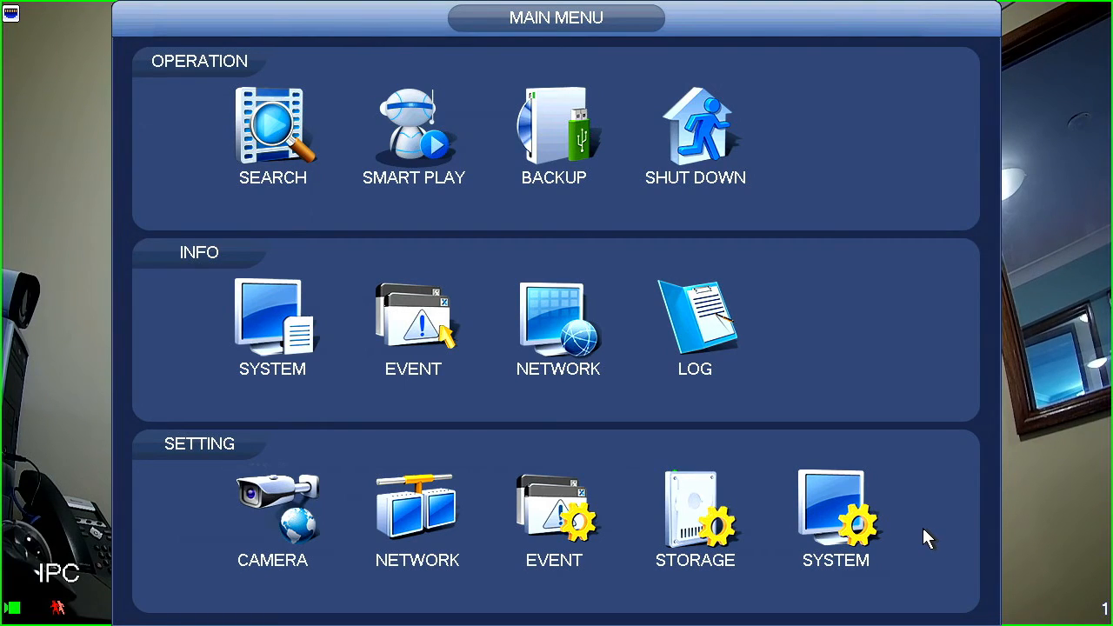
mouse_move(913, 541)
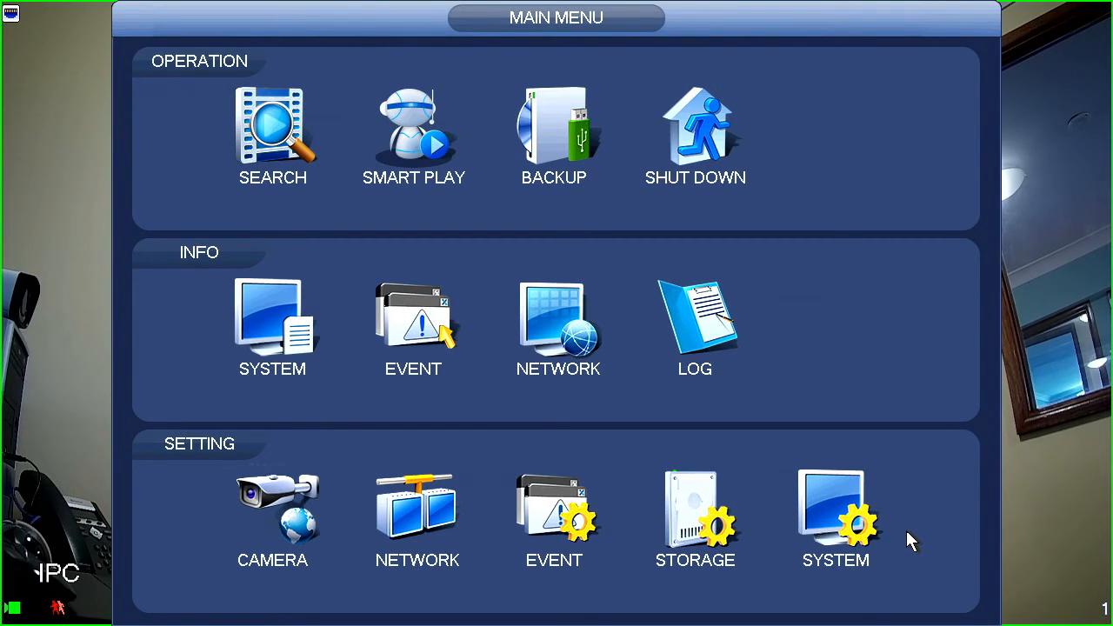
mouse_move(896, 564)
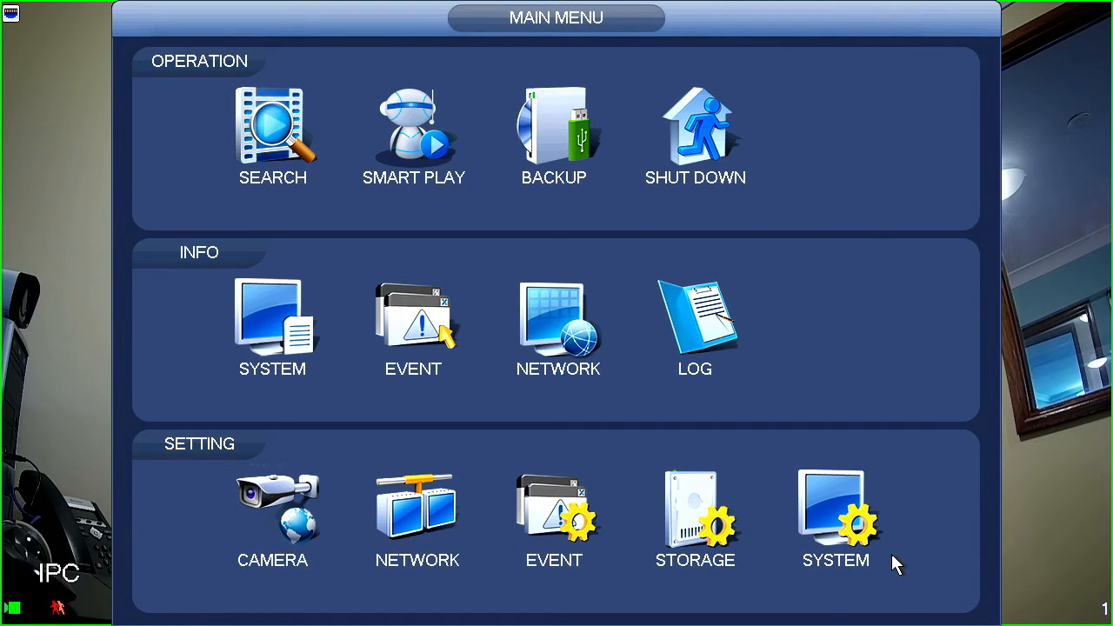
mouse_move(884, 184)
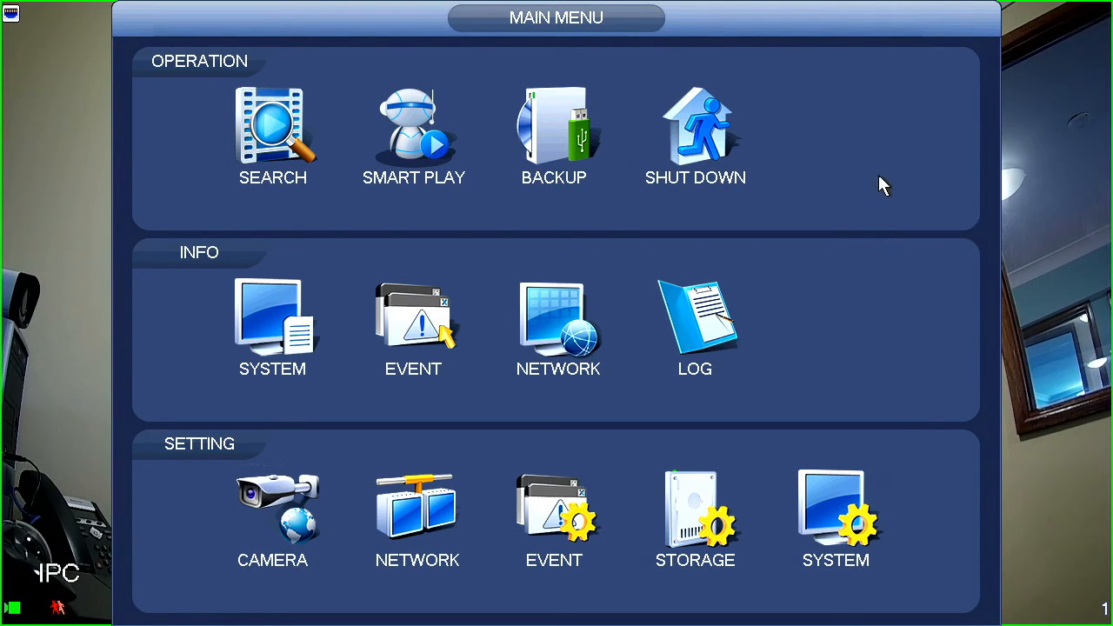
mouse_move(936, 485)
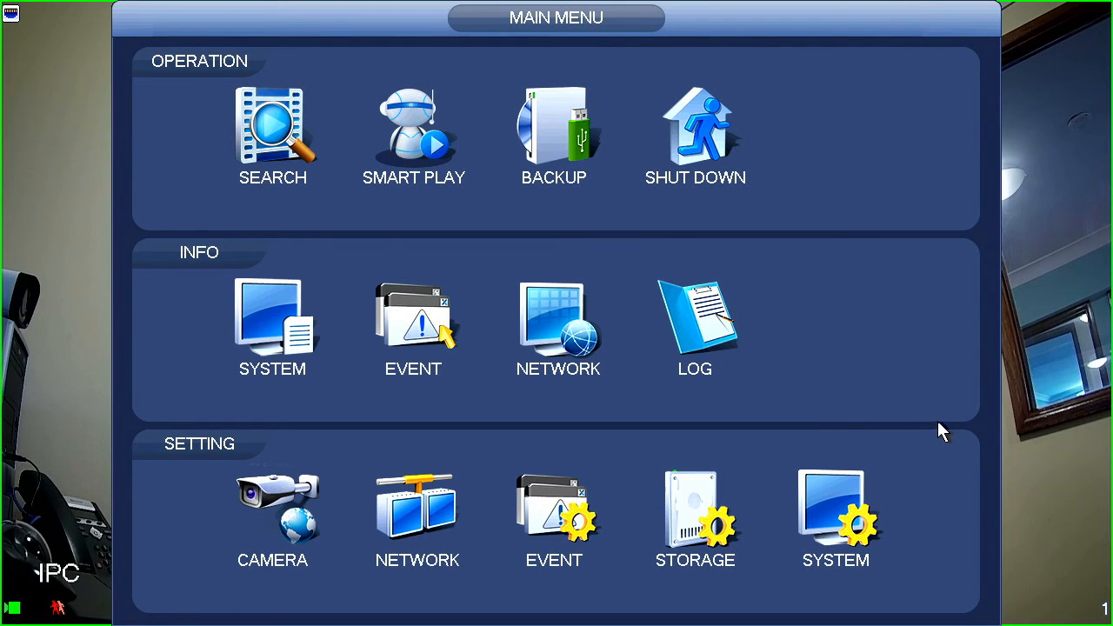
mouse_move(938, 414)
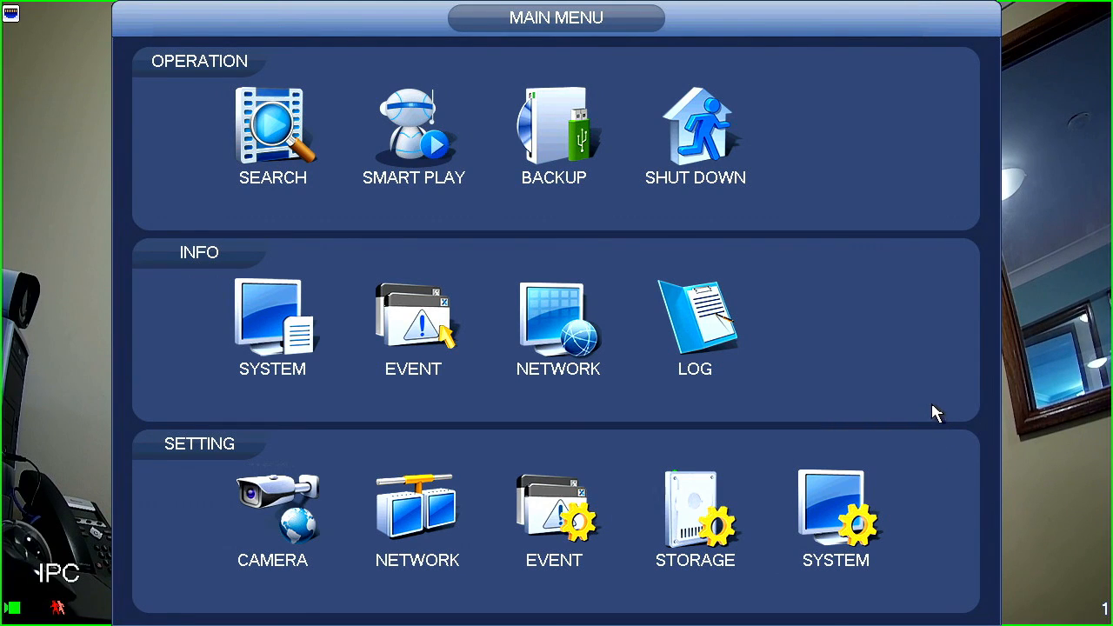